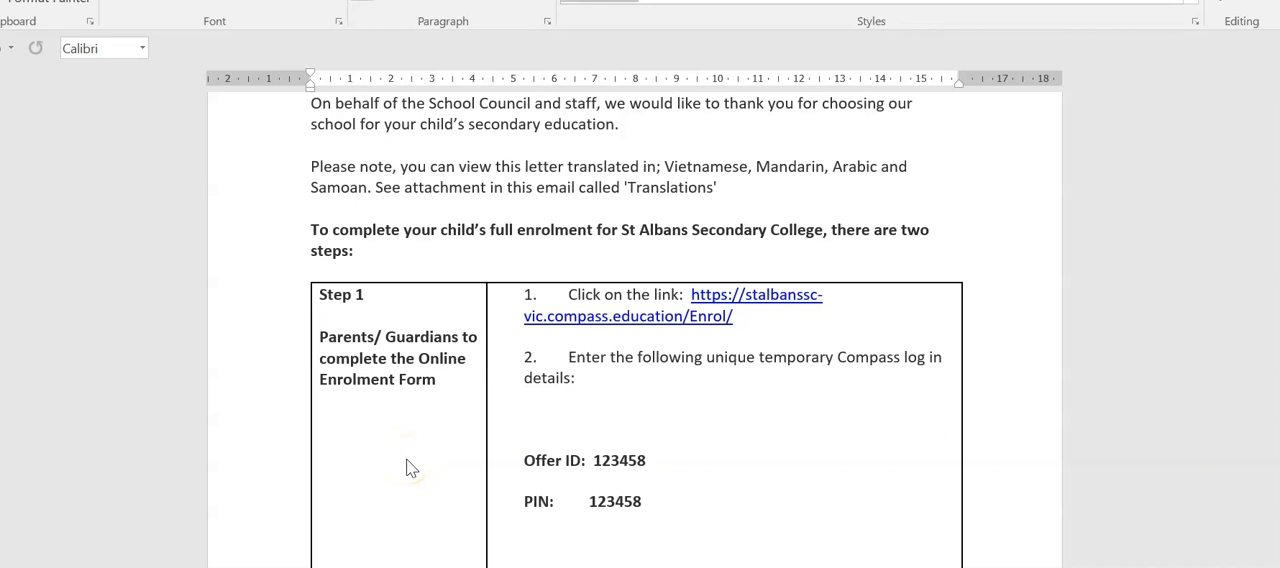
Scroll through the enrolment letter from the greeting to the Step 2 upload list
scroll(up, 3)
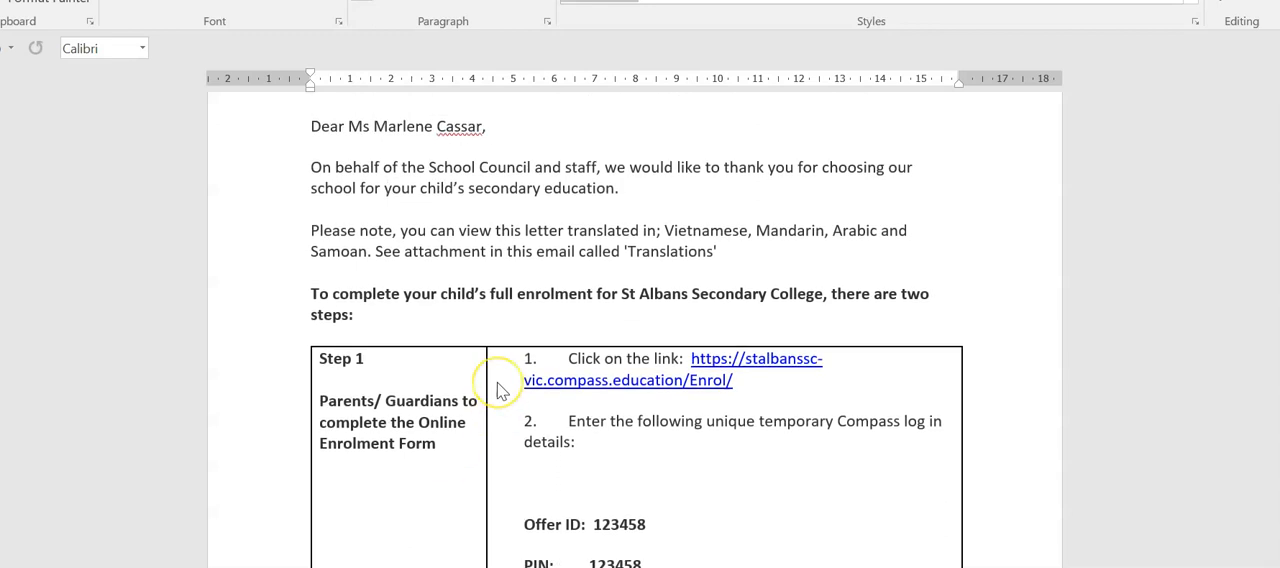
scroll(up, 3)
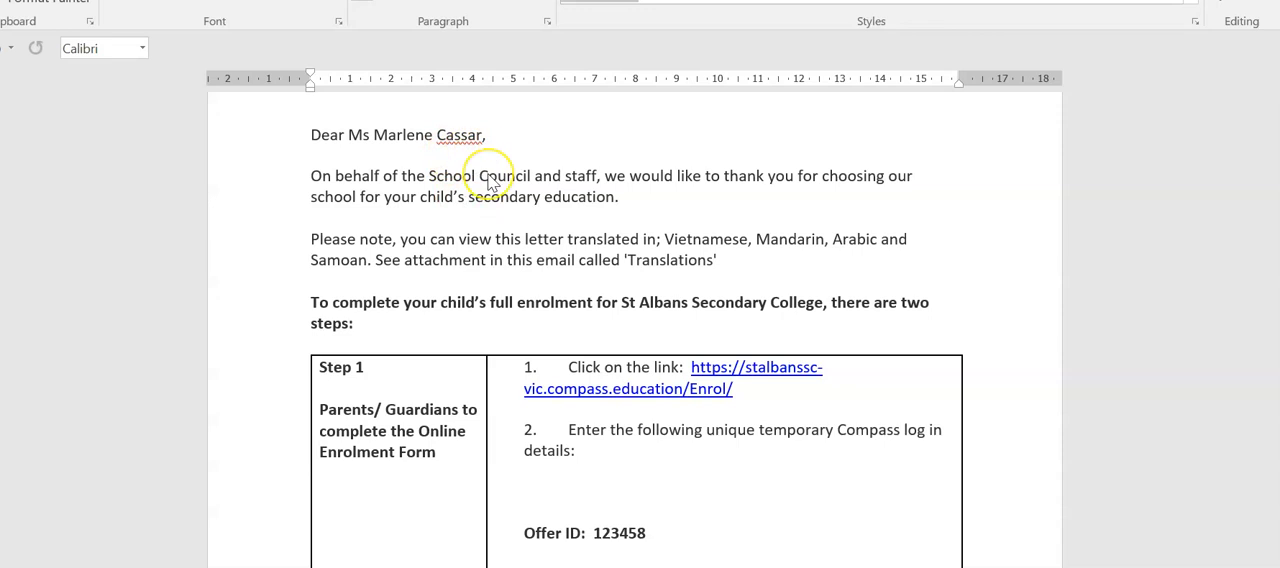
scroll(up, 3)
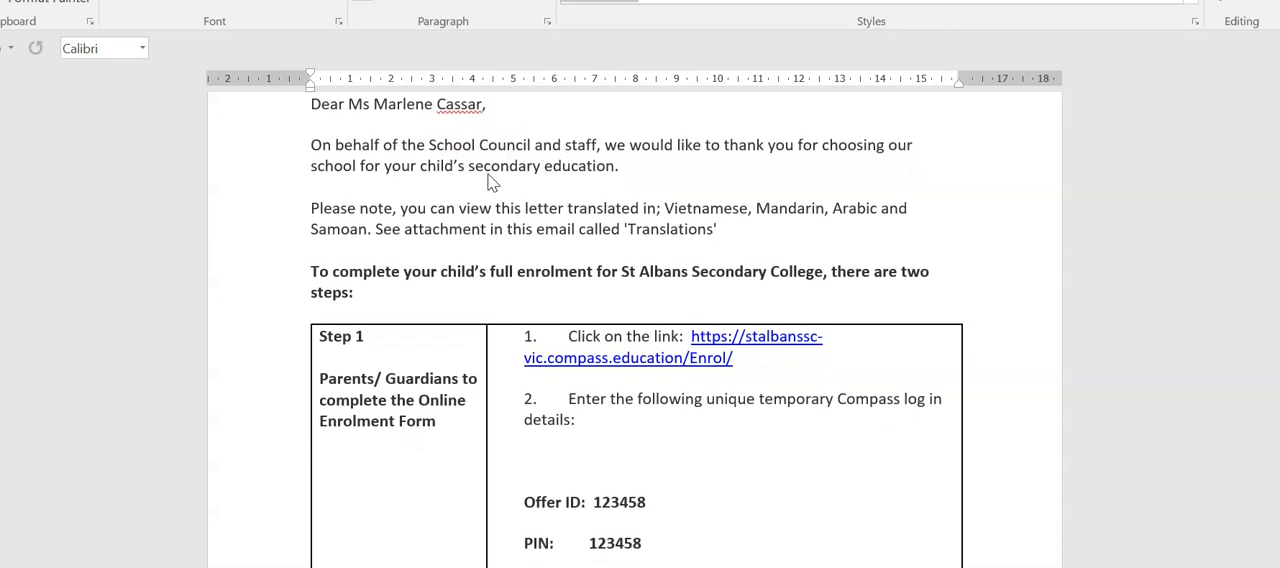
scroll(down, 3)
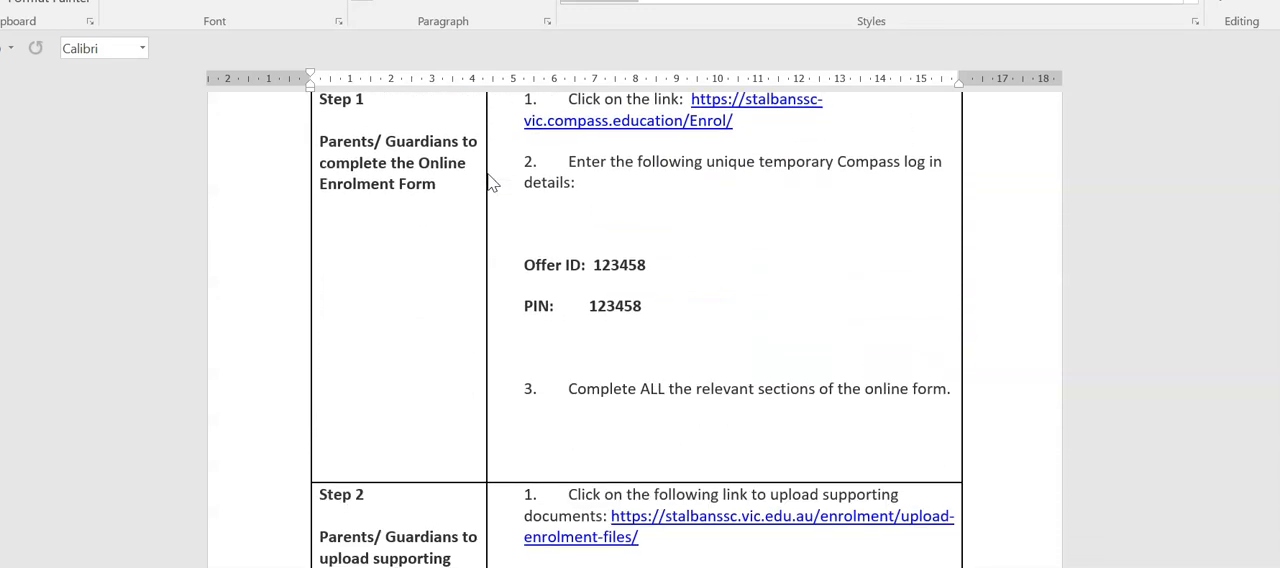
scroll(down, 3)
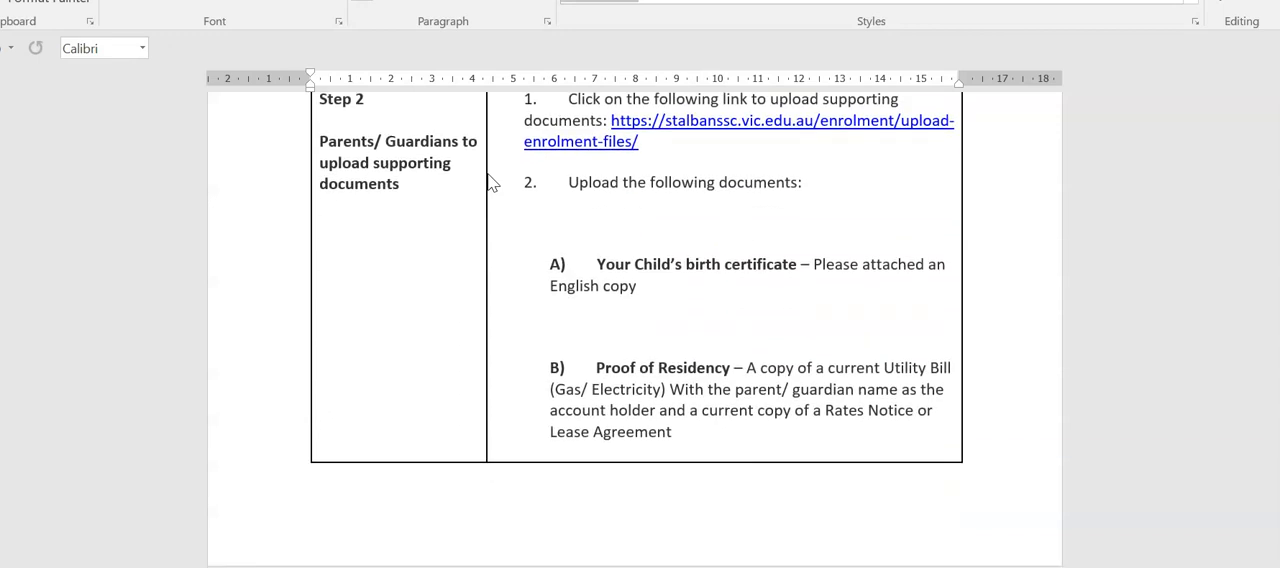
scroll(down, 3)
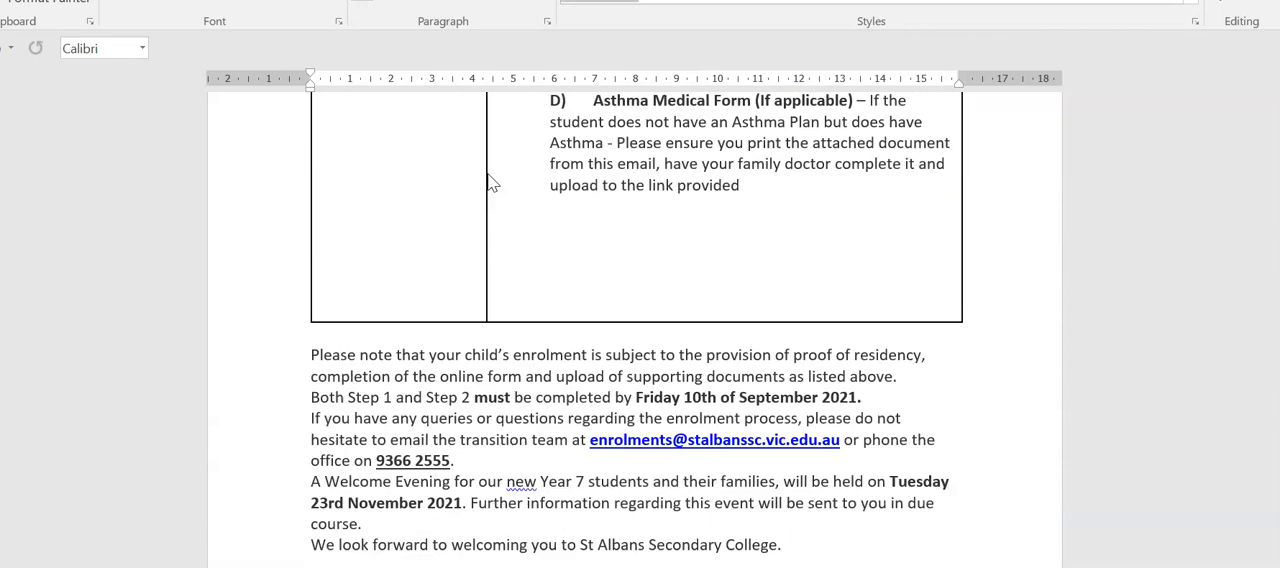
scroll(up, 3)
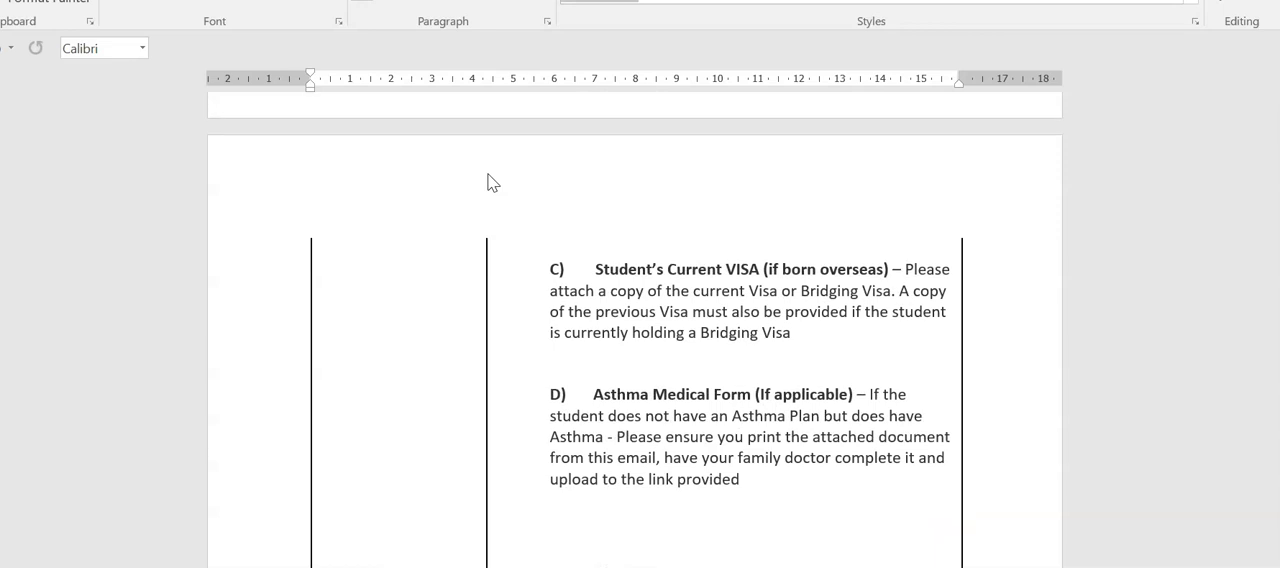
Return to Step 2 items A and B: birth certificate and proof of residency
scroll(up, 3)
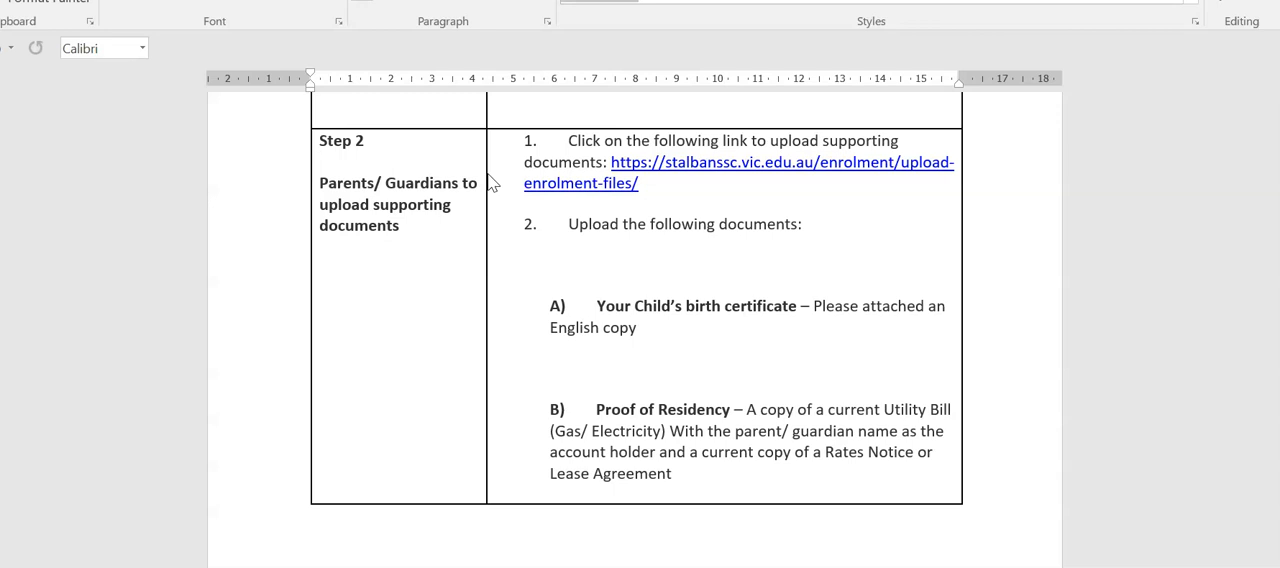
mouse_move(522, 251)
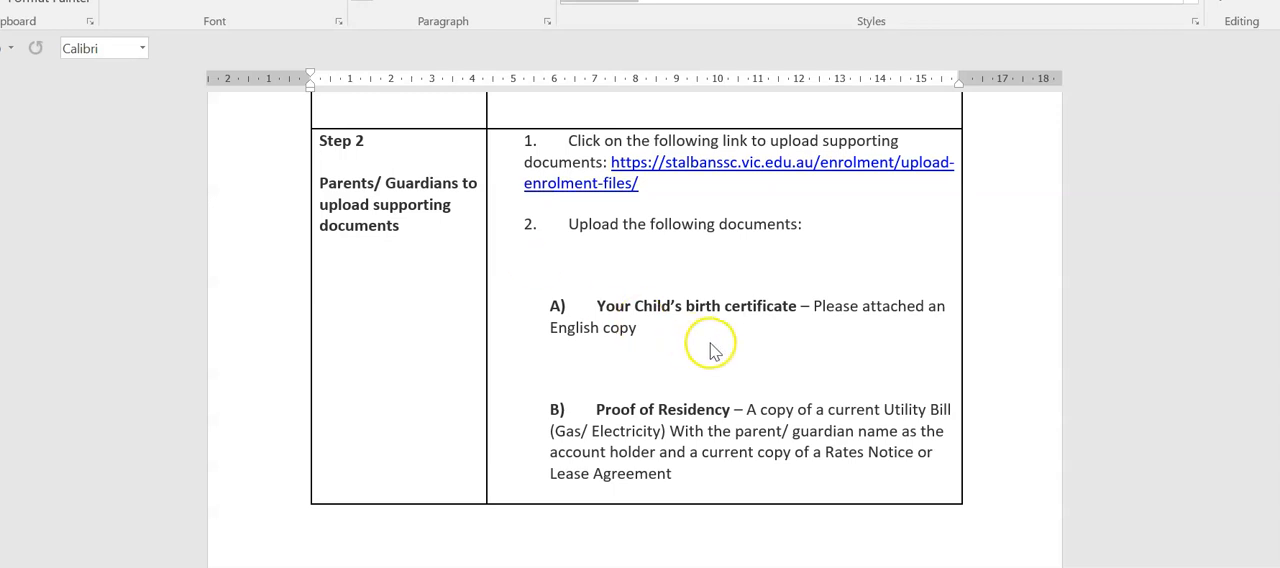
scroll(down, 3)
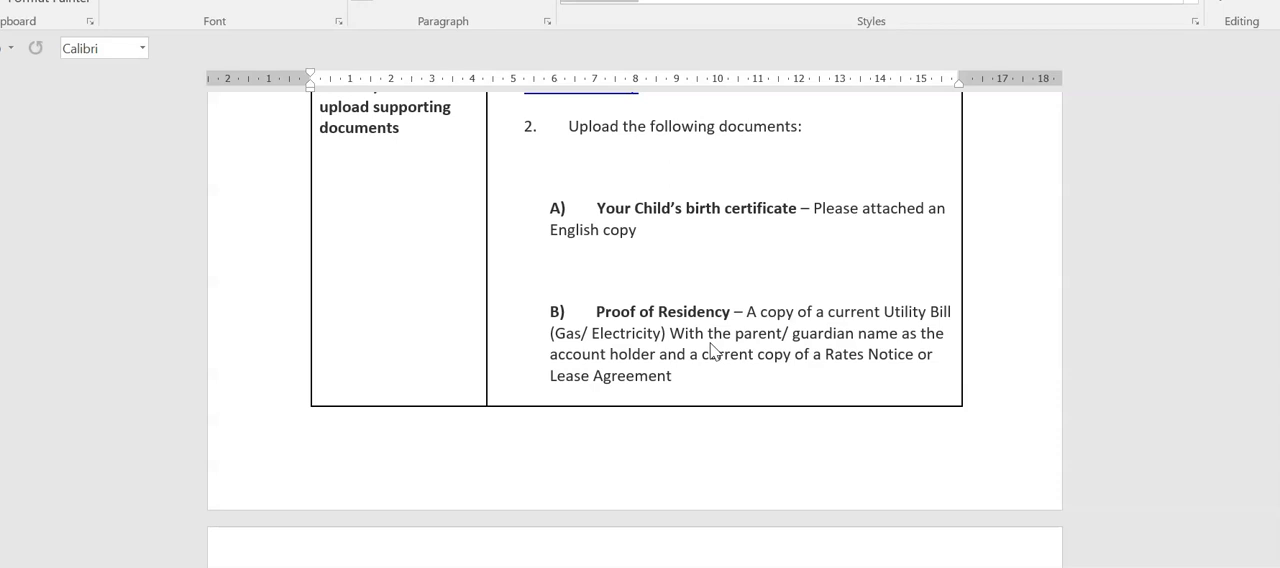
mouse_move(781, 408)
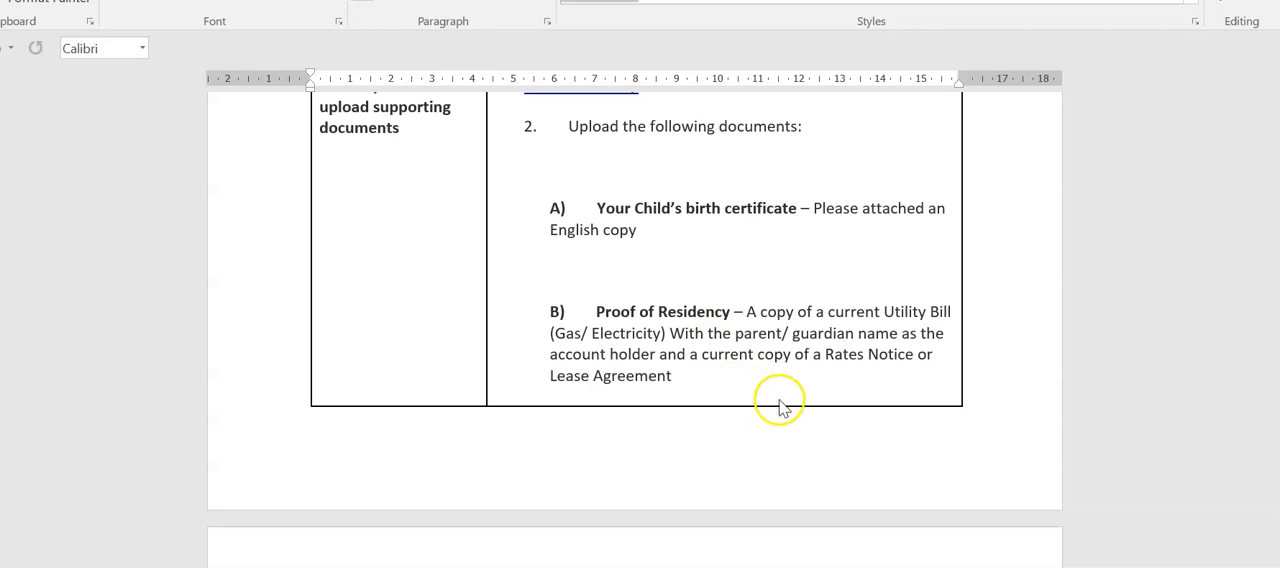
mouse_move(860, 388)
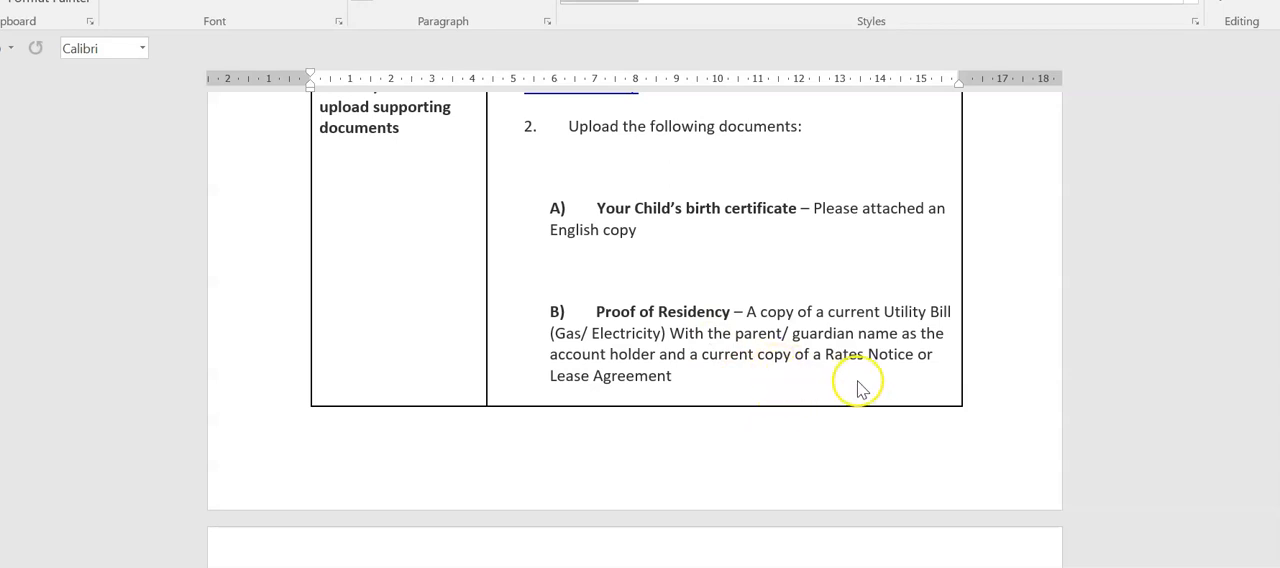
mouse_move(726, 390)
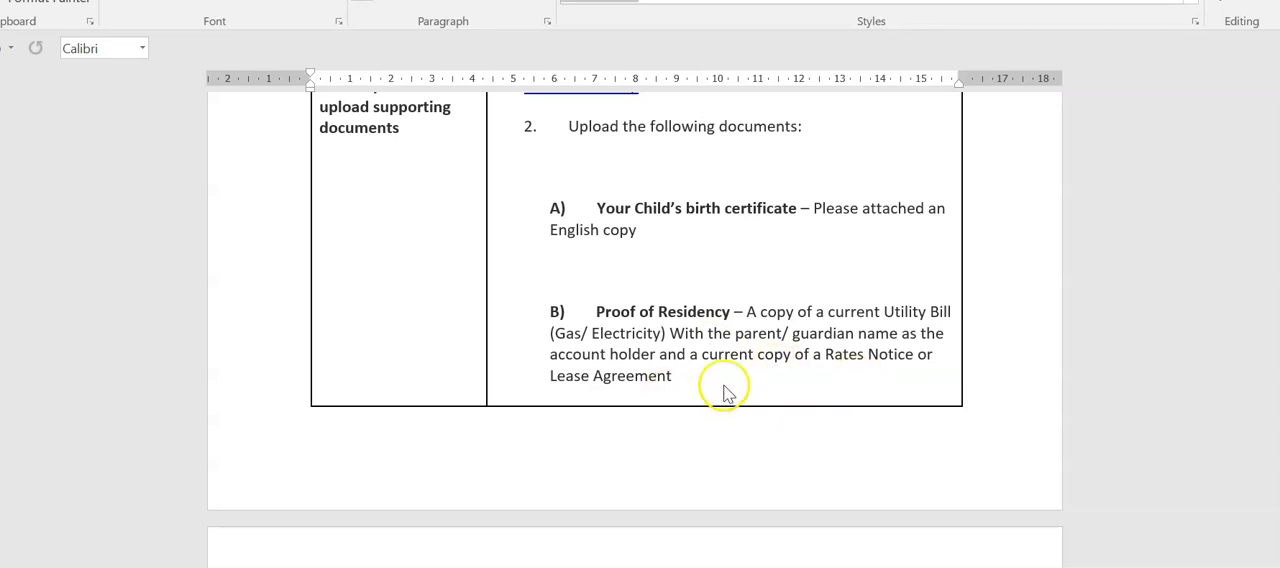
mouse_move(748, 390)
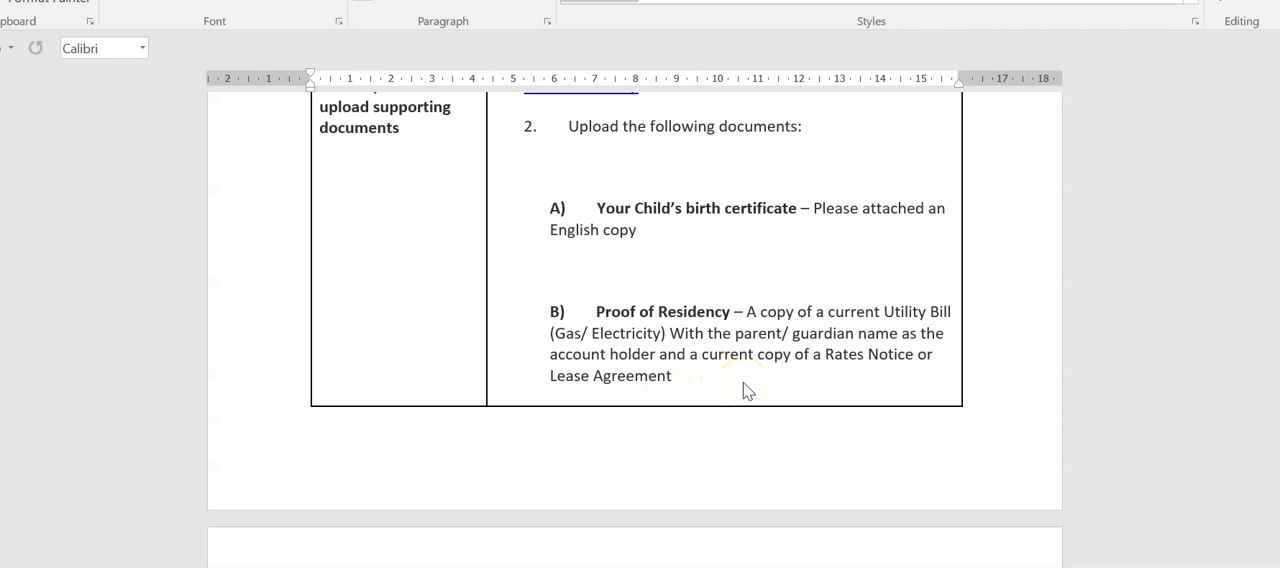
Scroll to Step 2 items C and D, the student visa and Asthma Medical Form
scroll(down, 3)
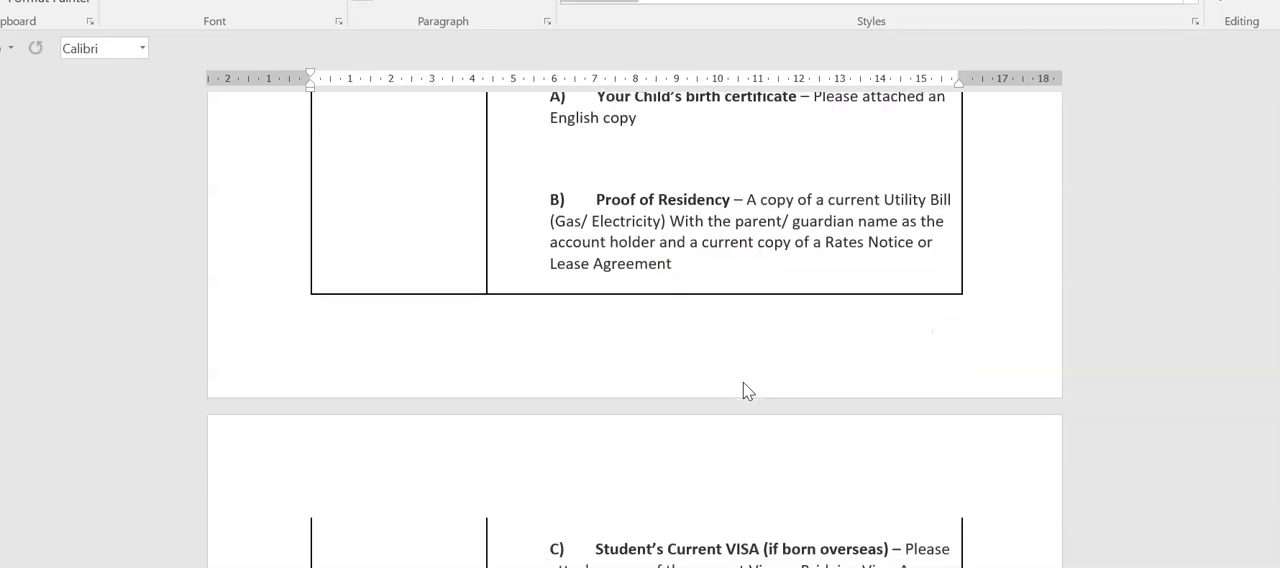
scroll(down, 3)
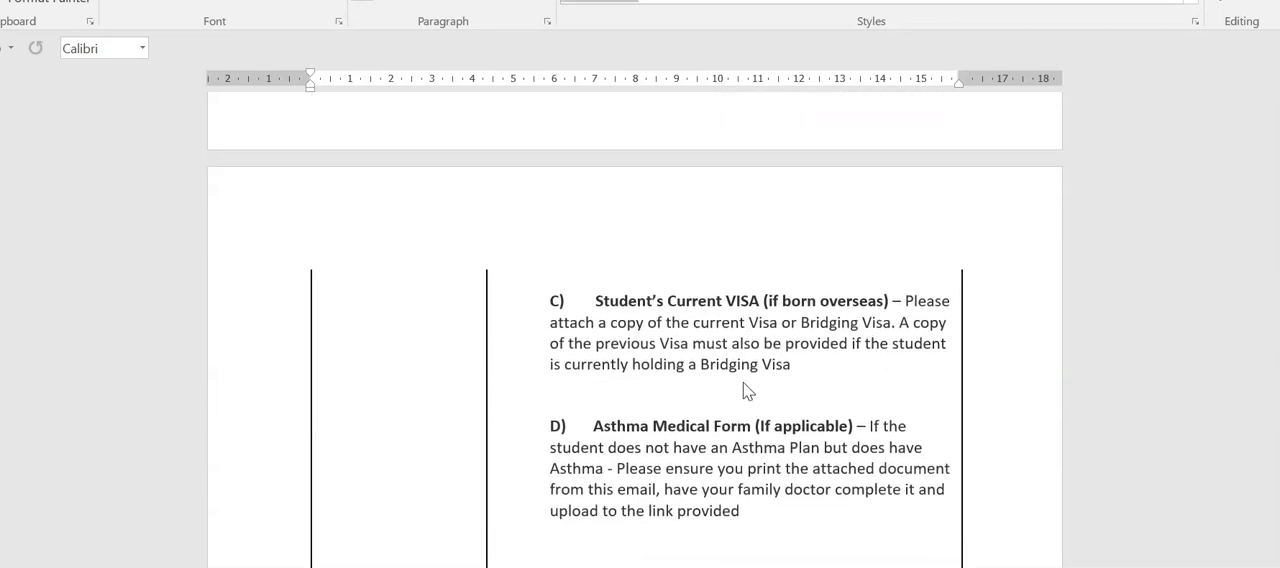
scroll(up, 3)
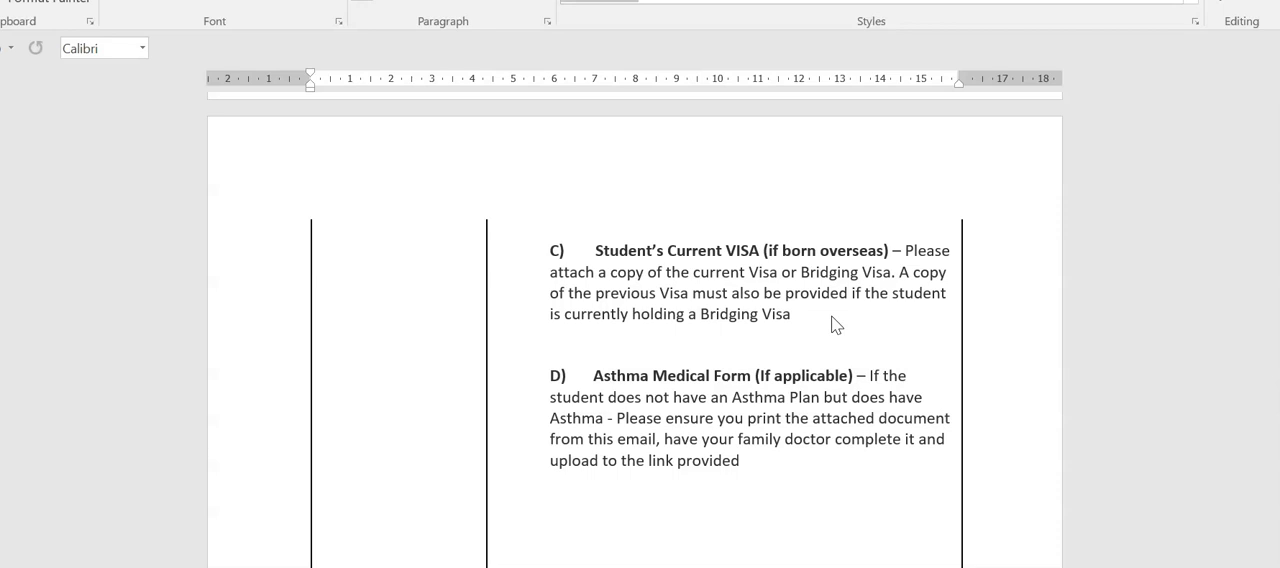
scroll(up, 3)
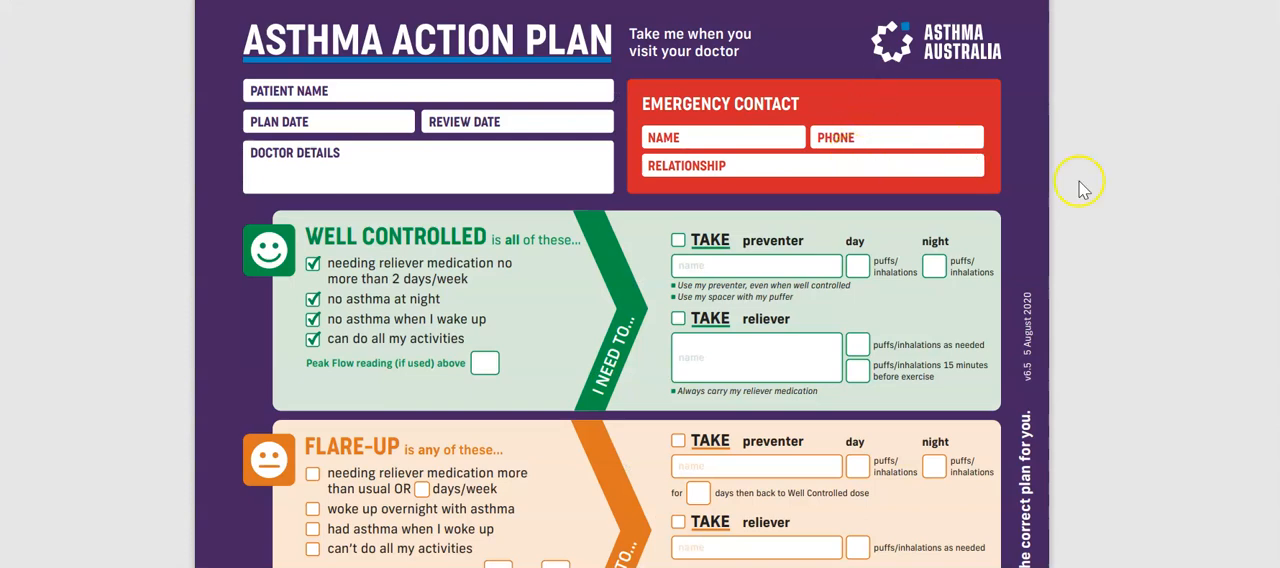
mouse_move(1123, 221)
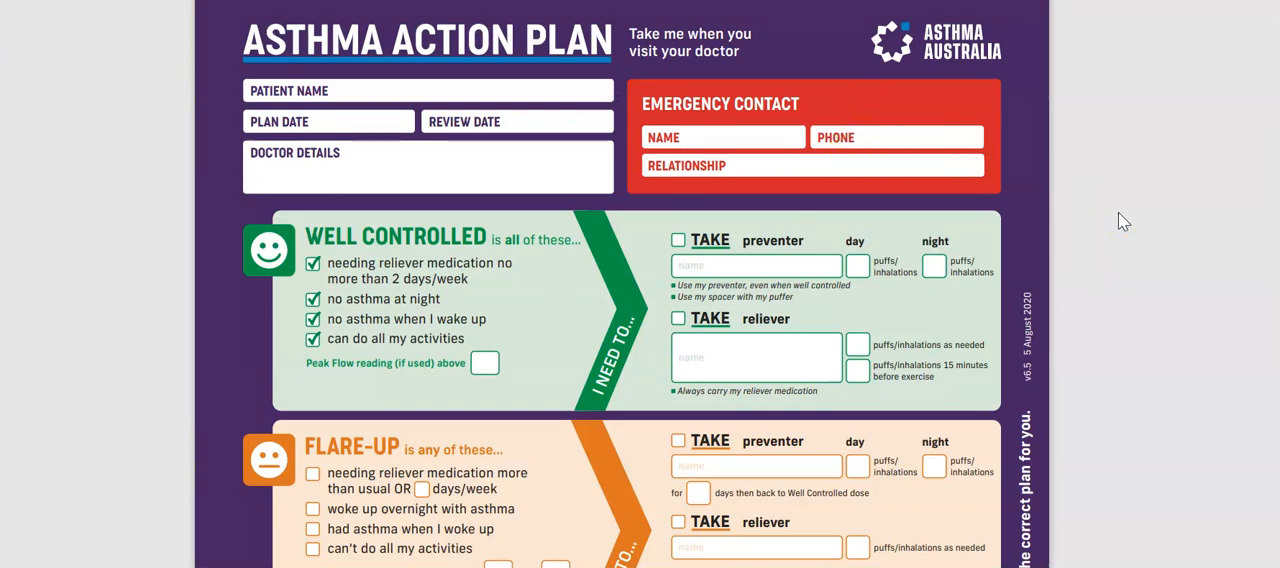
Read the Asthma Action Plan's flare-up, severe and emergency sections
scroll(down, 3)
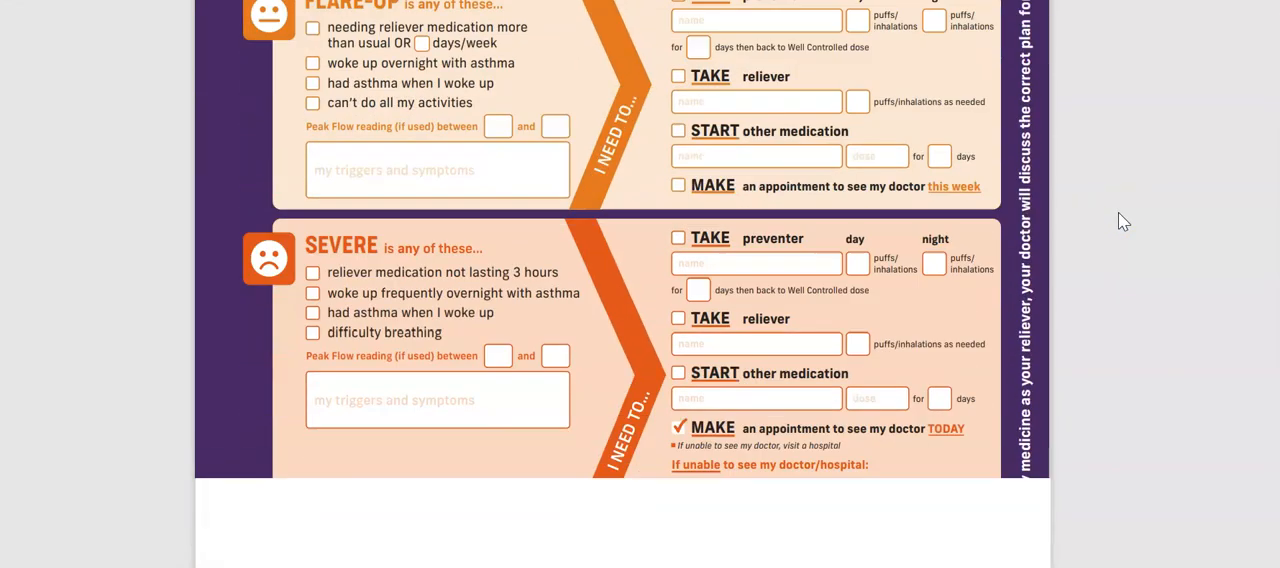
scroll(down, 3)
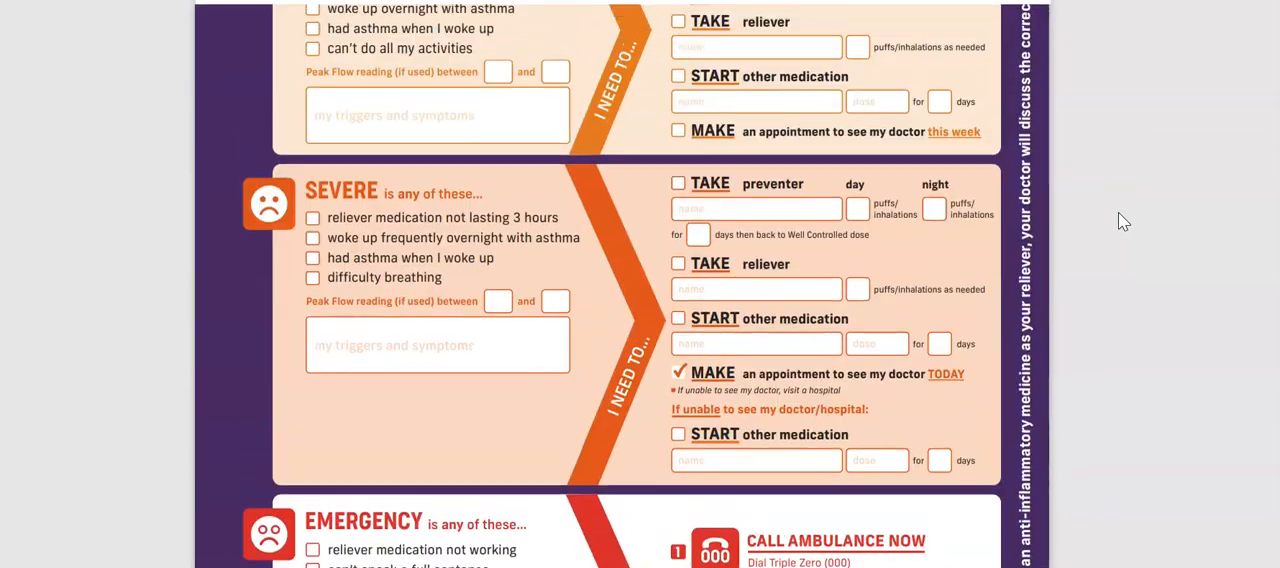
scroll(up, 3)
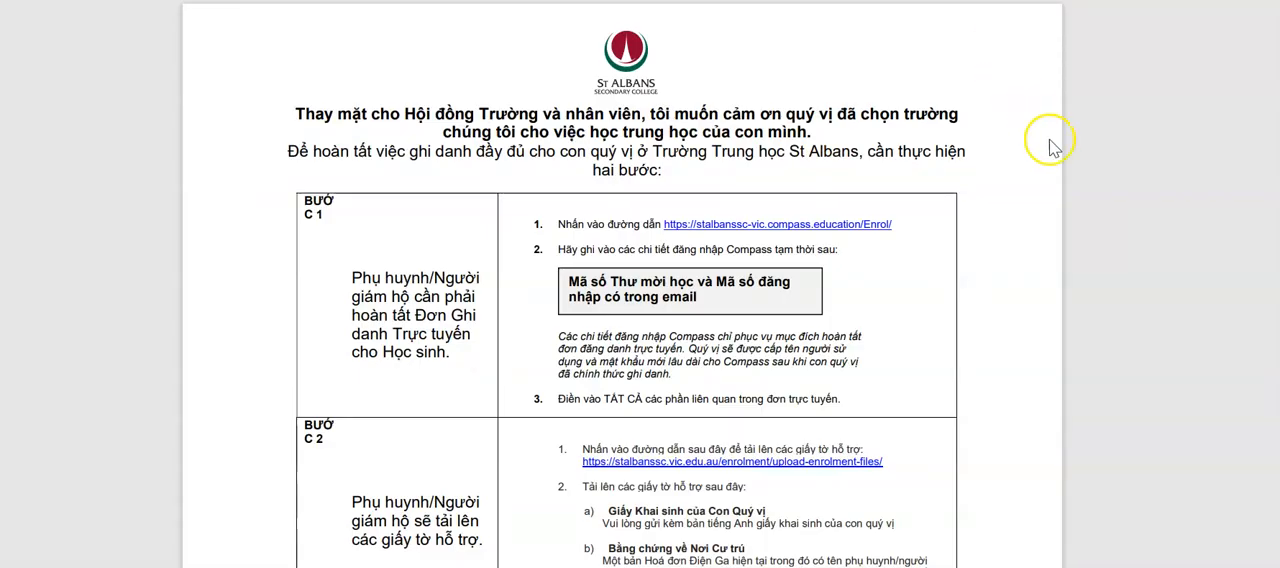
mouse_move(1085, 103)
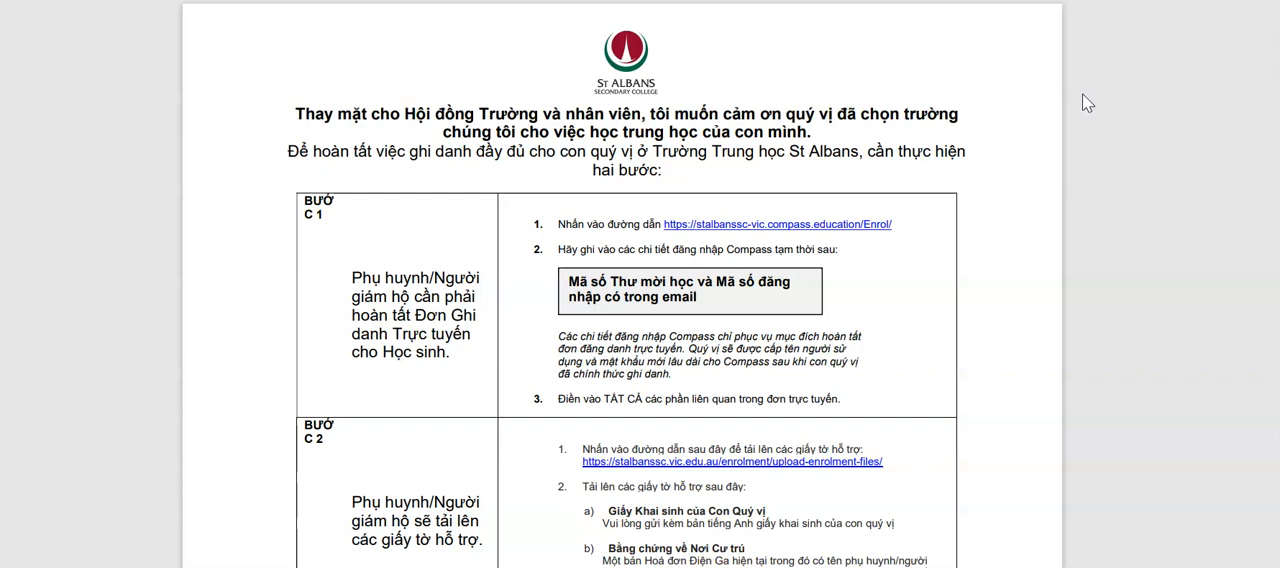
mouse_move(953, 62)
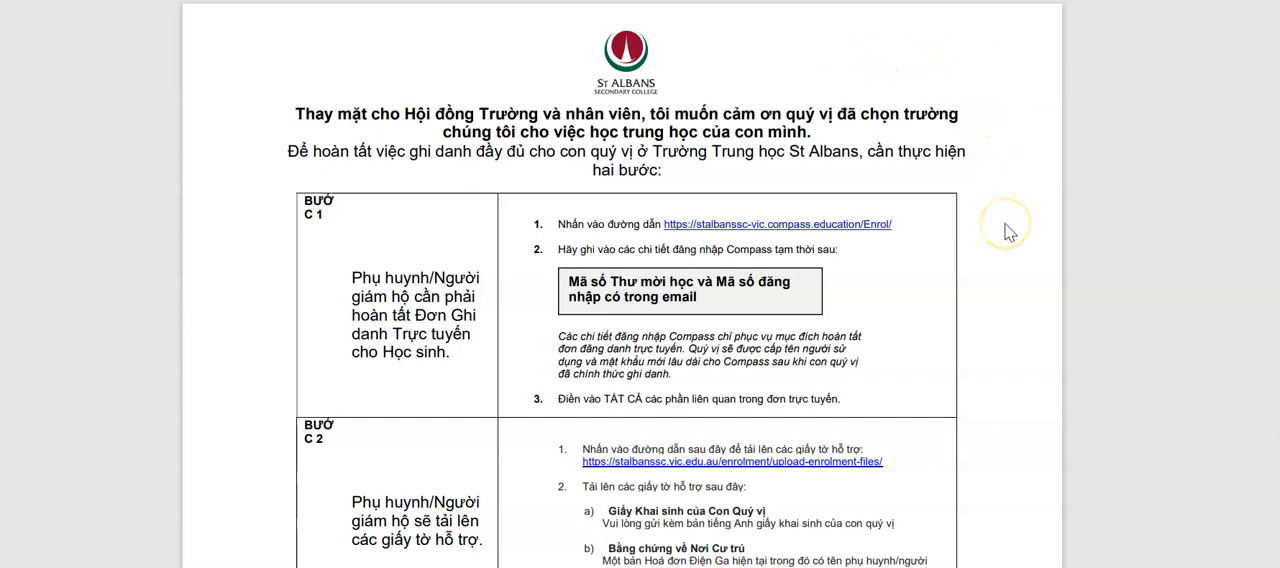
Scroll past the Vietnamese and Chinese translations to the Samoan enrolment letter
scroll(down, 3)
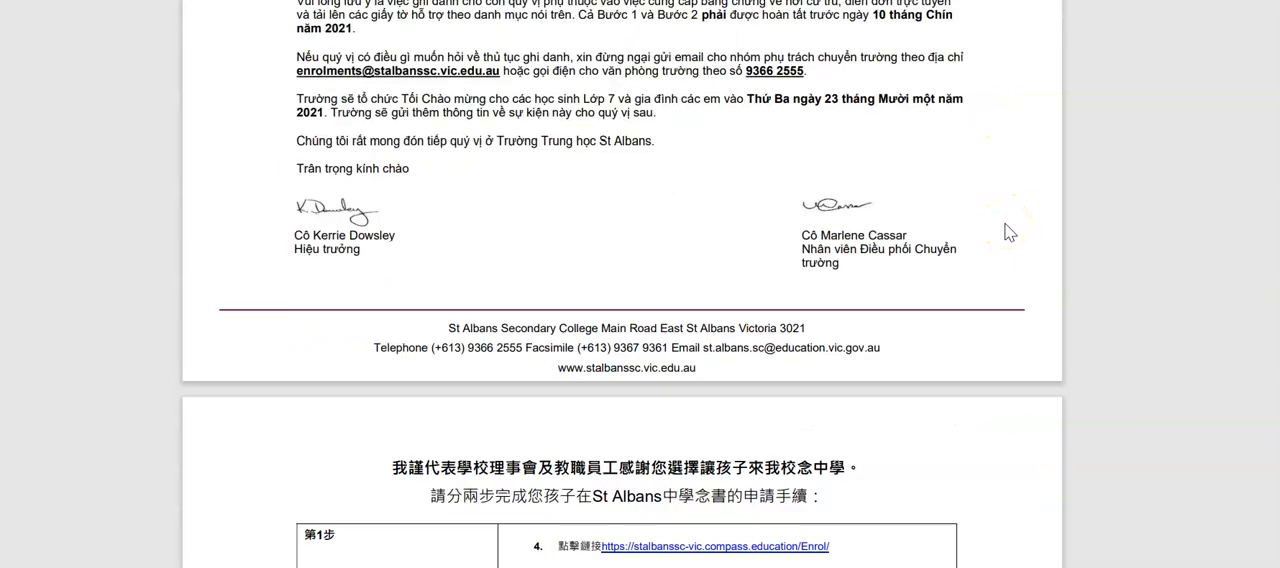
scroll(down, 3)
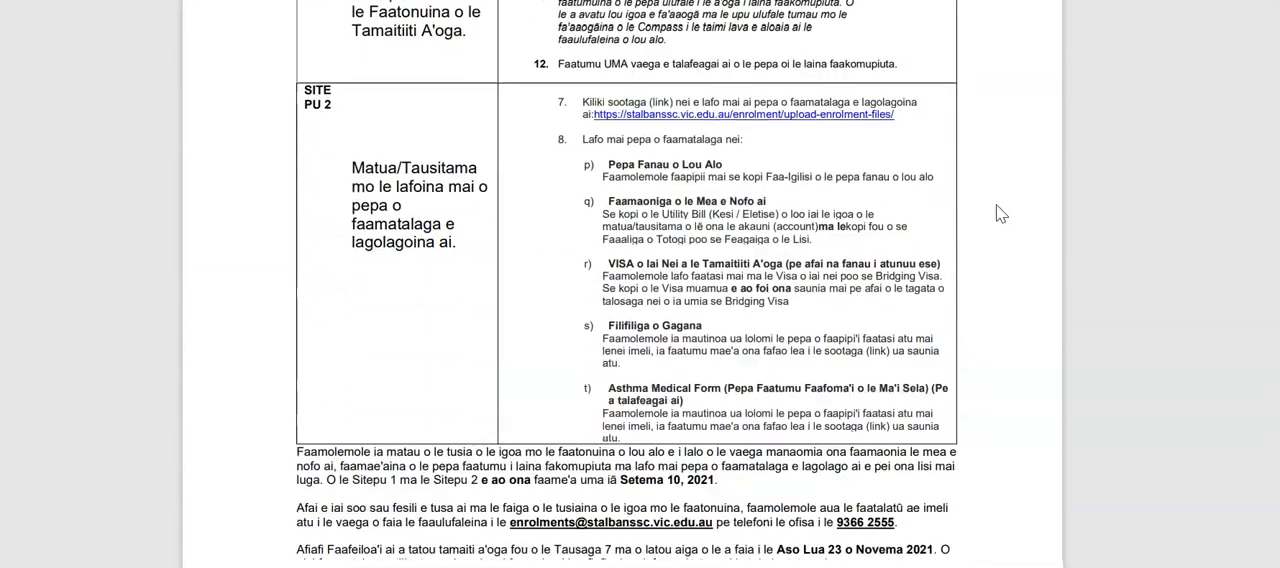
scroll(down, 3)
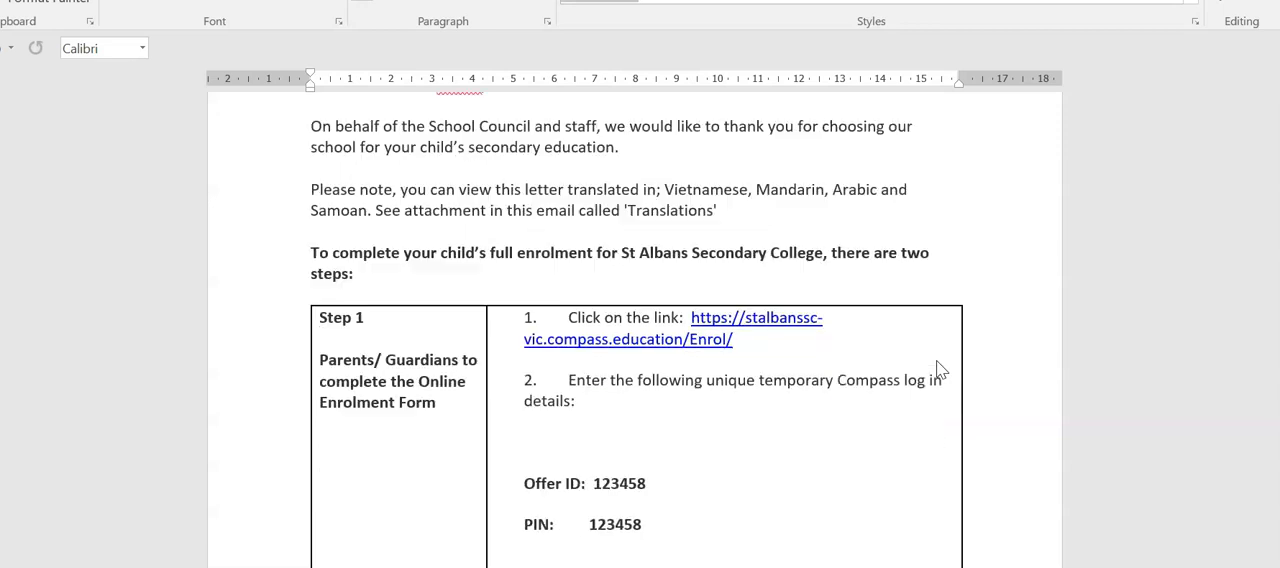
scroll(down, 3)
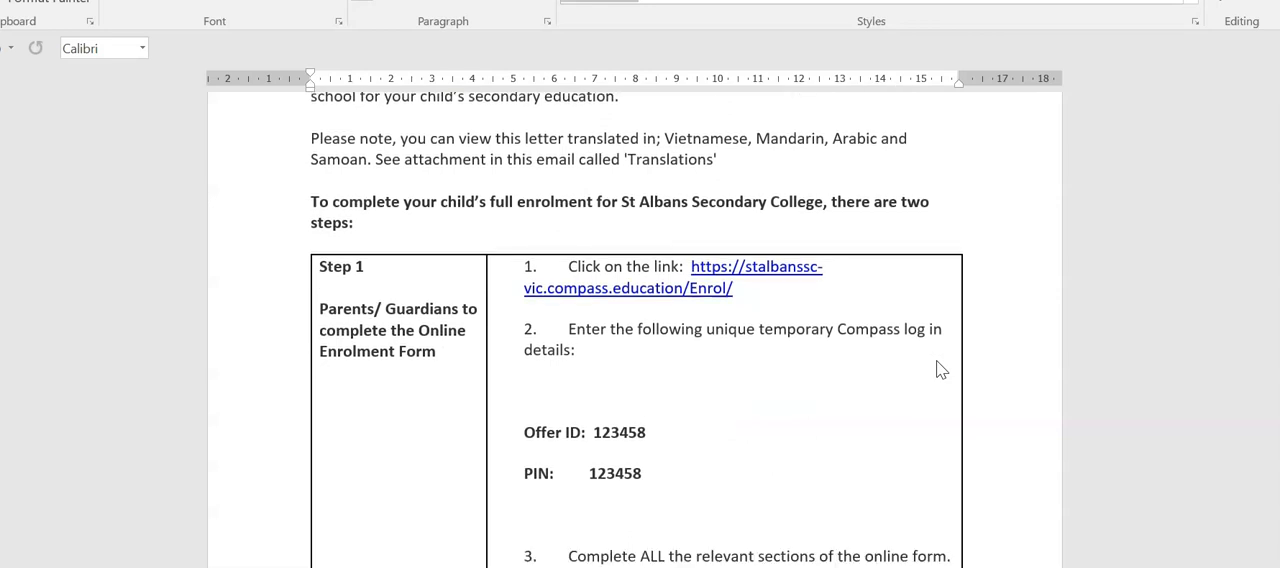
scroll(down, 3)
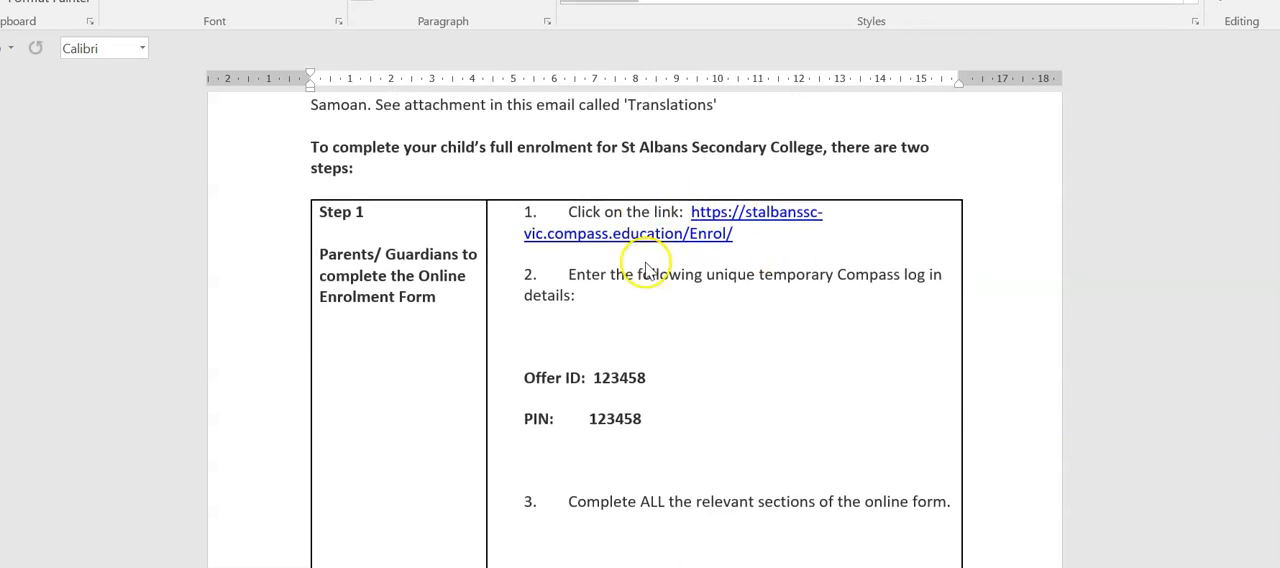
scroll(up, 3)
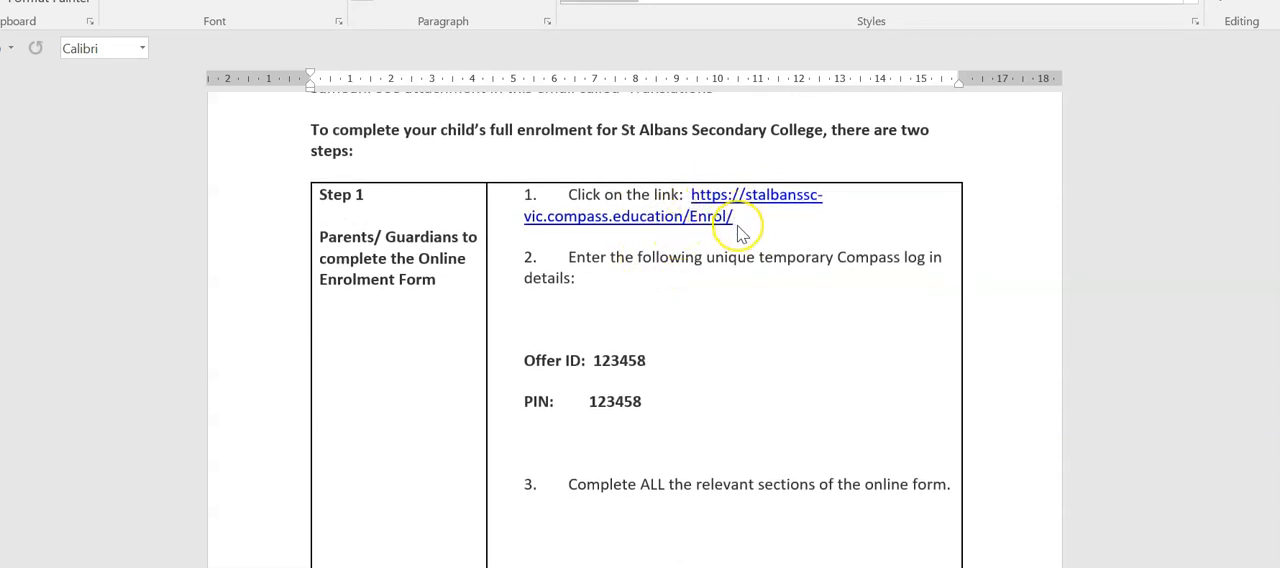
mouse_move(779, 217)
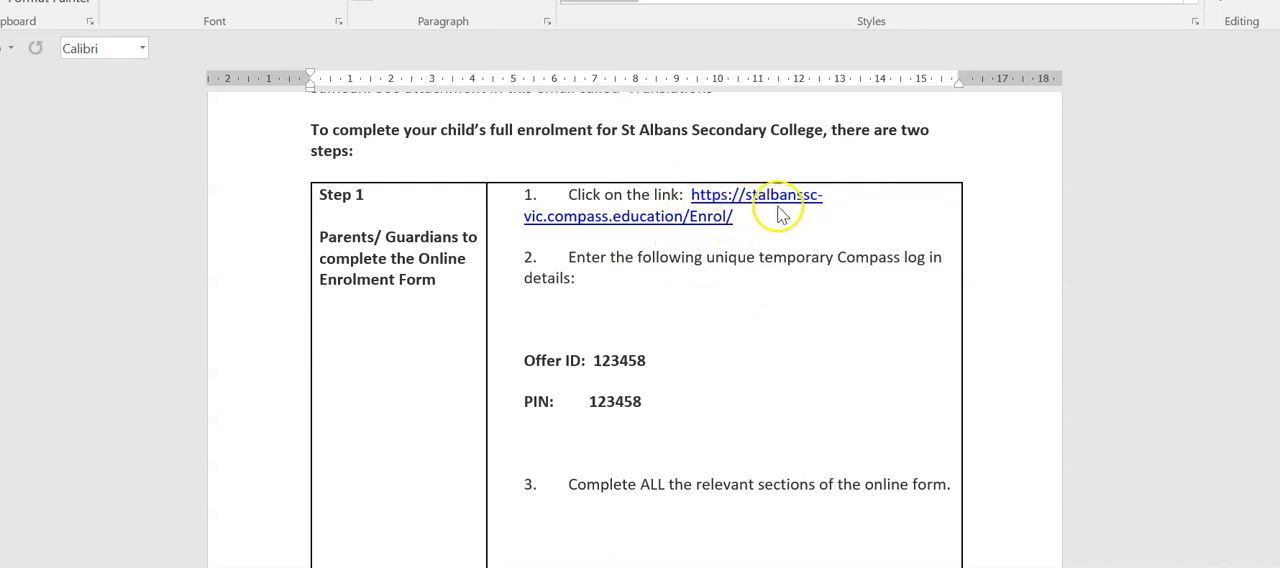
mouse_move(828, 212)
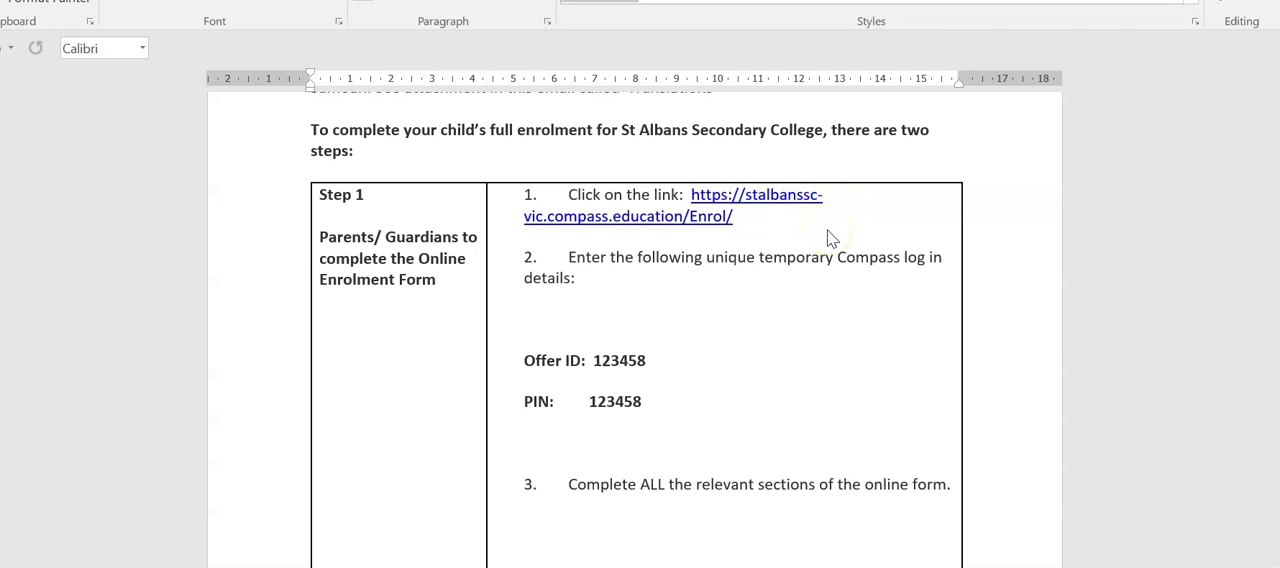
mouse_move(557, 347)
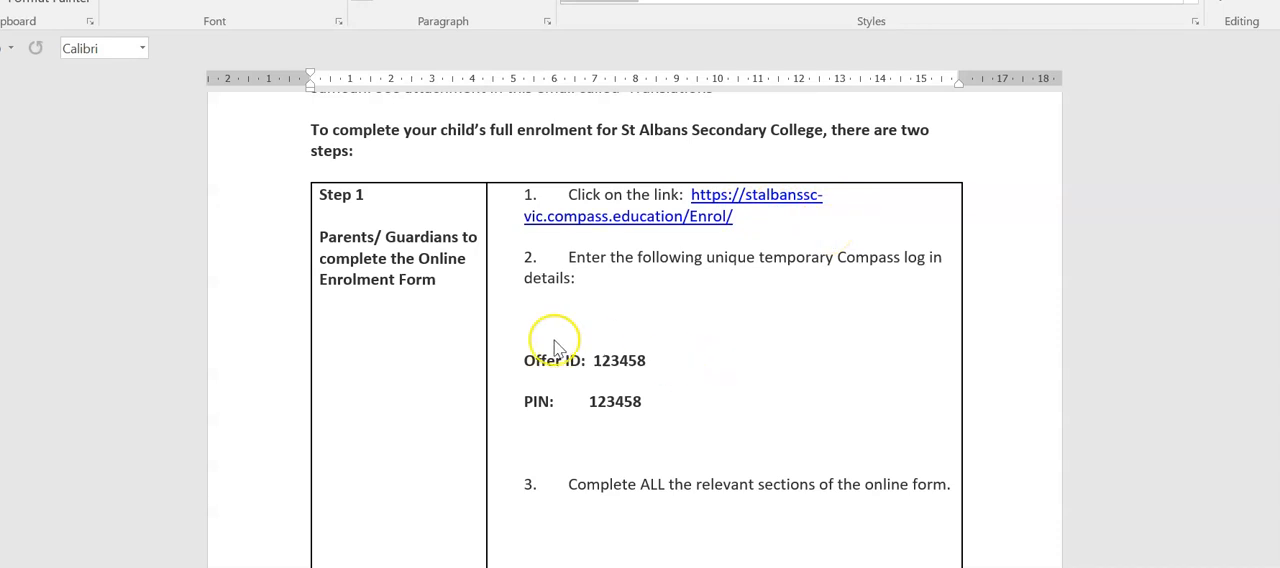
mouse_move(520, 378)
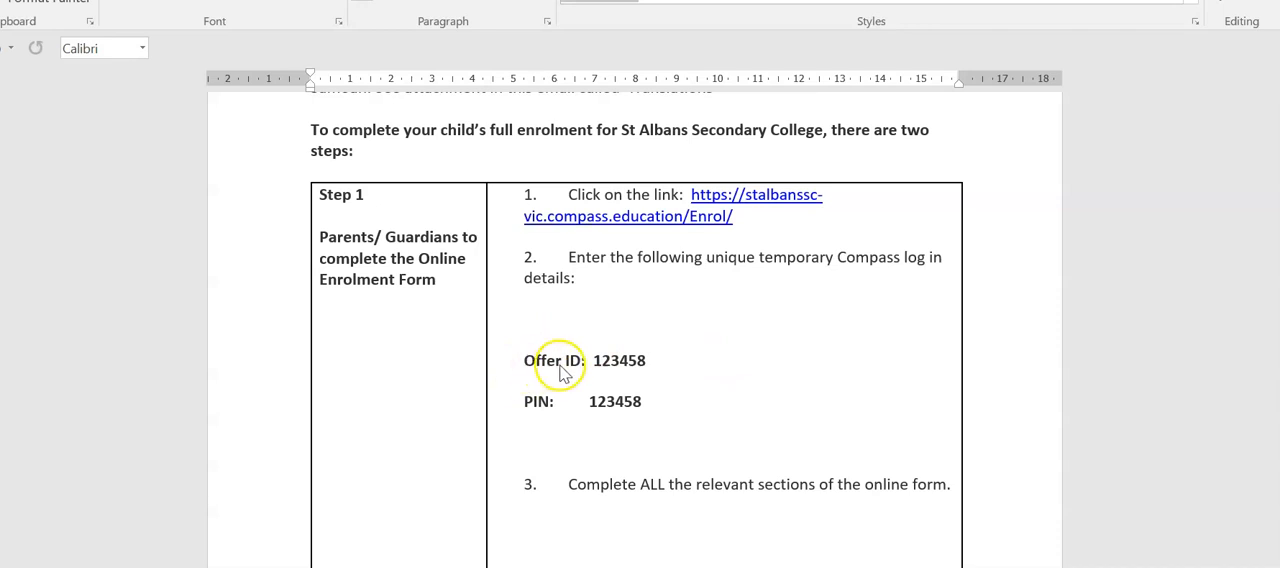
mouse_move(547, 413)
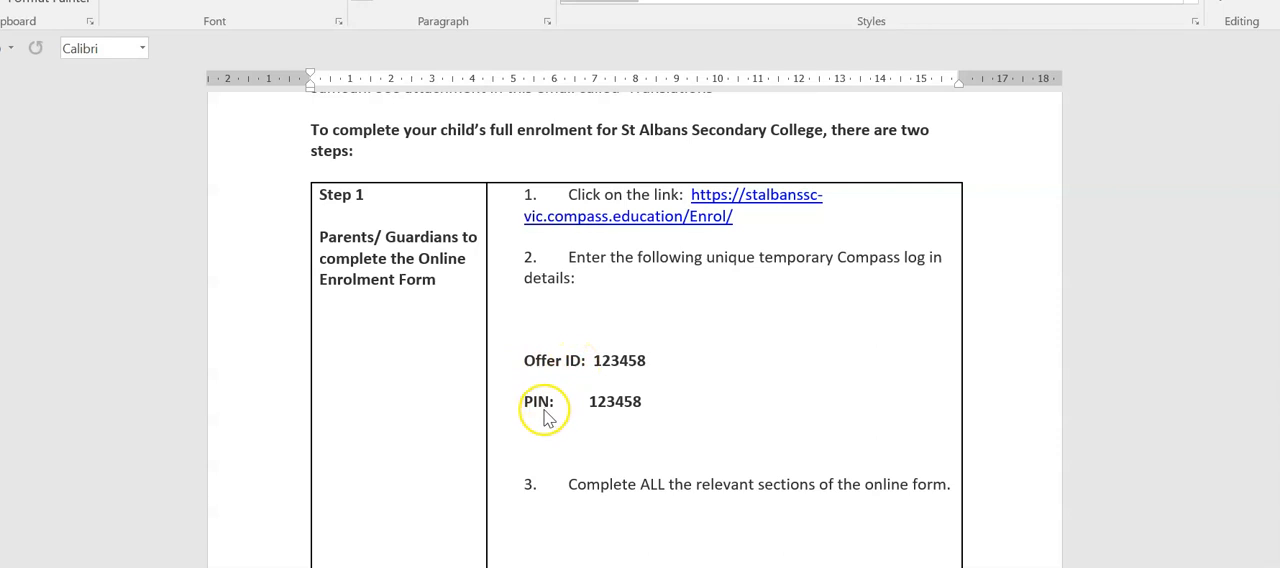
mouse_move(238, 515)
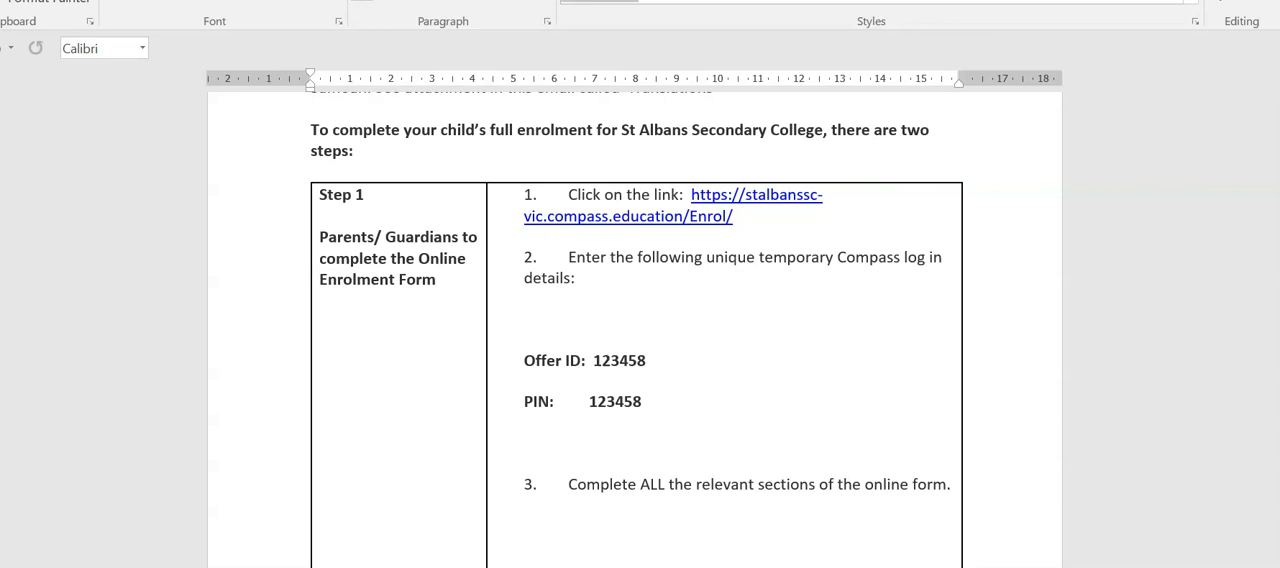
Bring up the St Albans Secondary College Compass enrolment login page
click(755, 194)
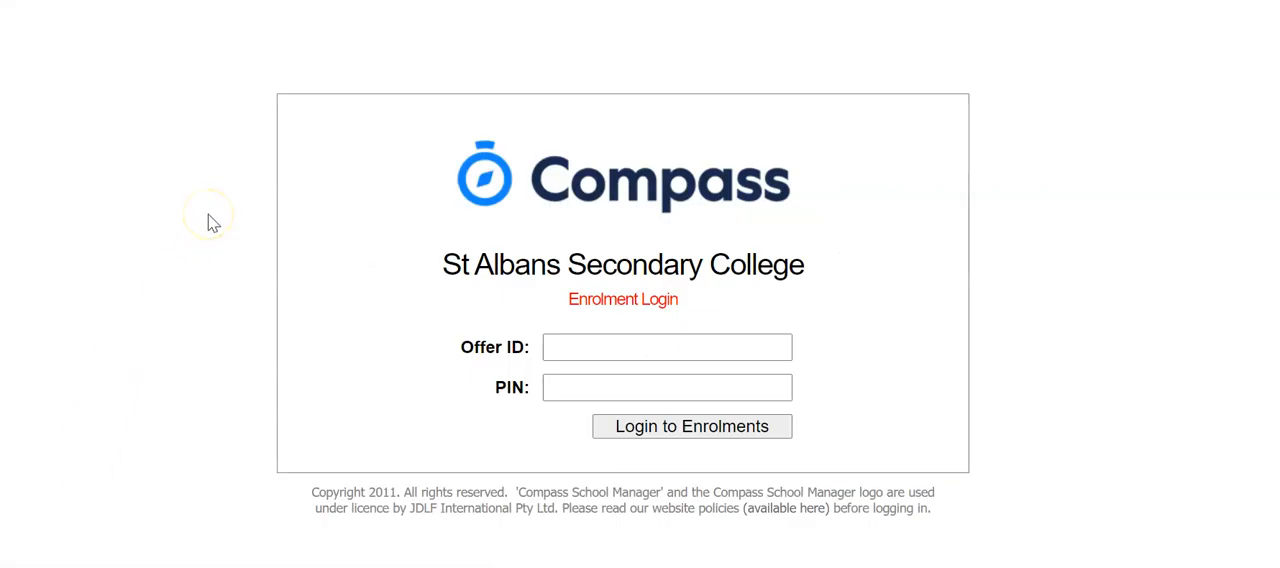
mouse_move(212, 222)
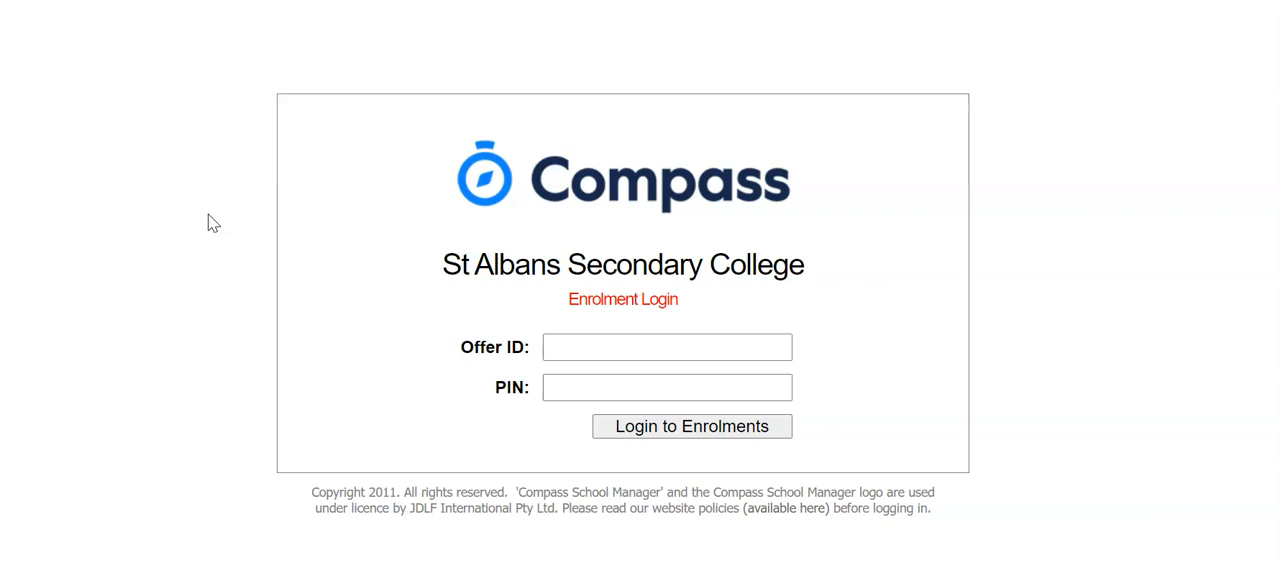
mouse_move(428, 48)
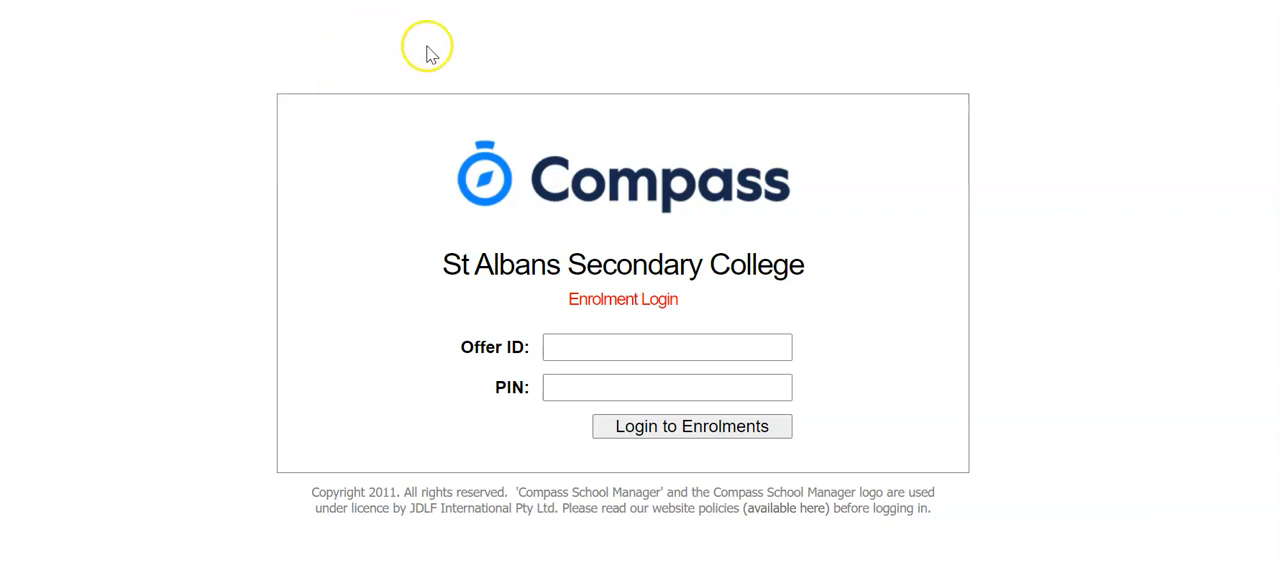
mouse_move(725, 180)
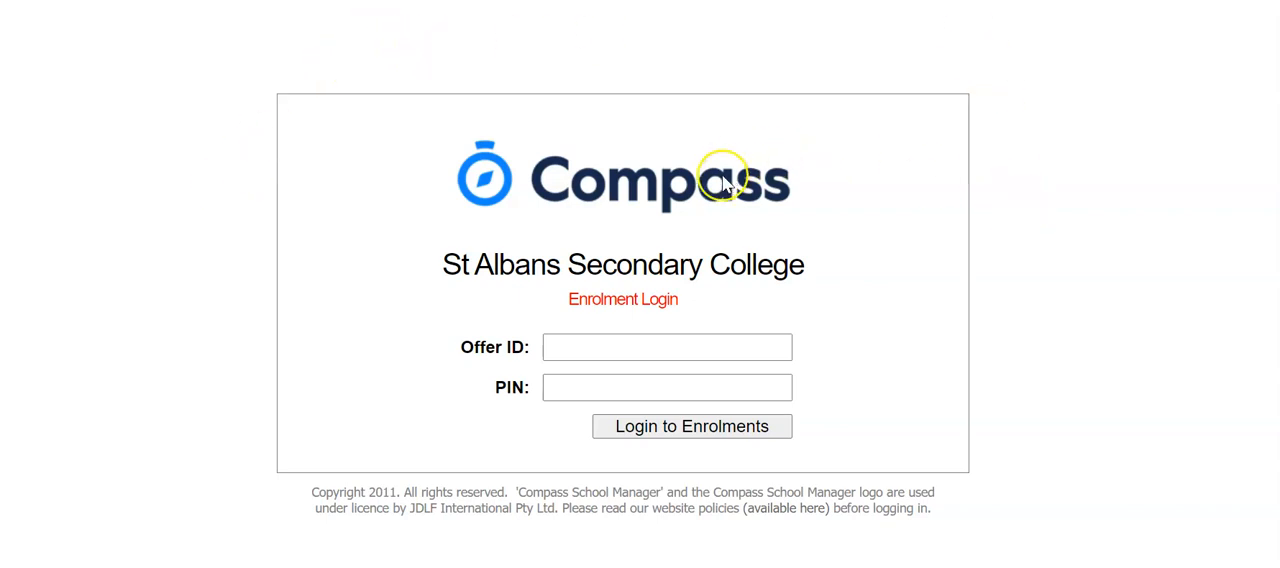
mouse_move(517, 333)
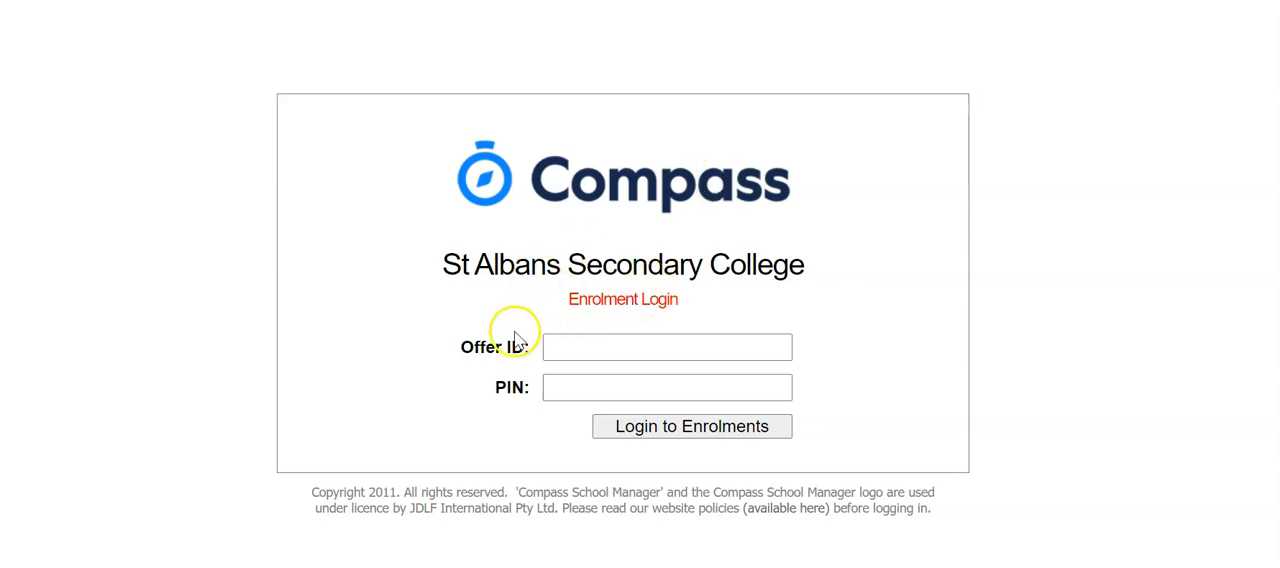
mouse_move(80, 560)
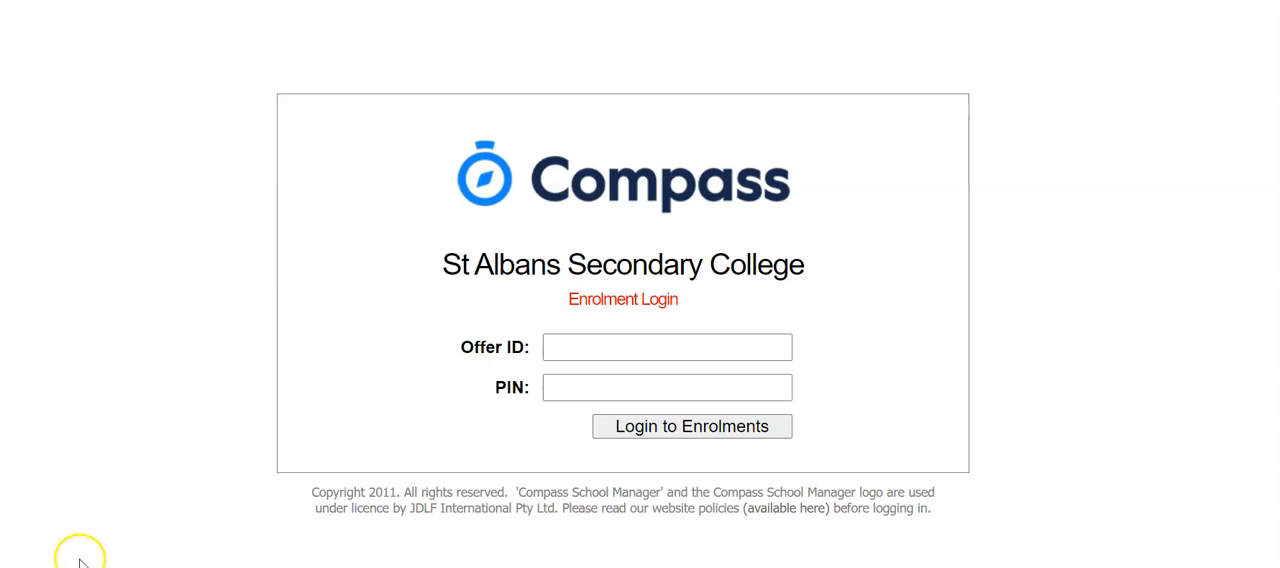
click(667, 347)
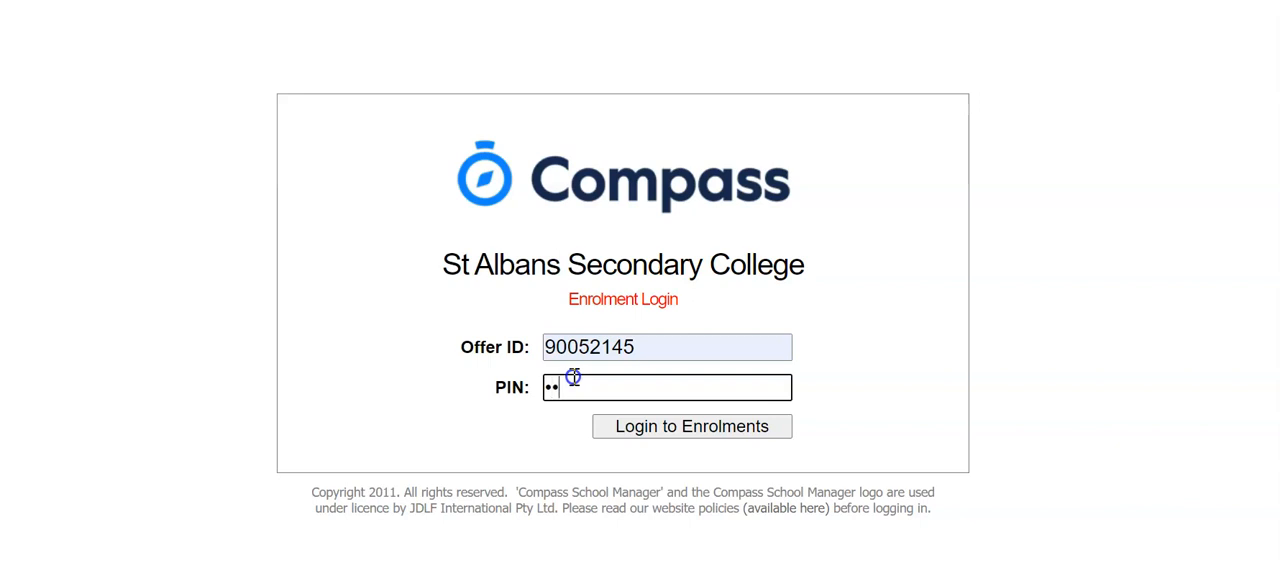
key(Backspace)
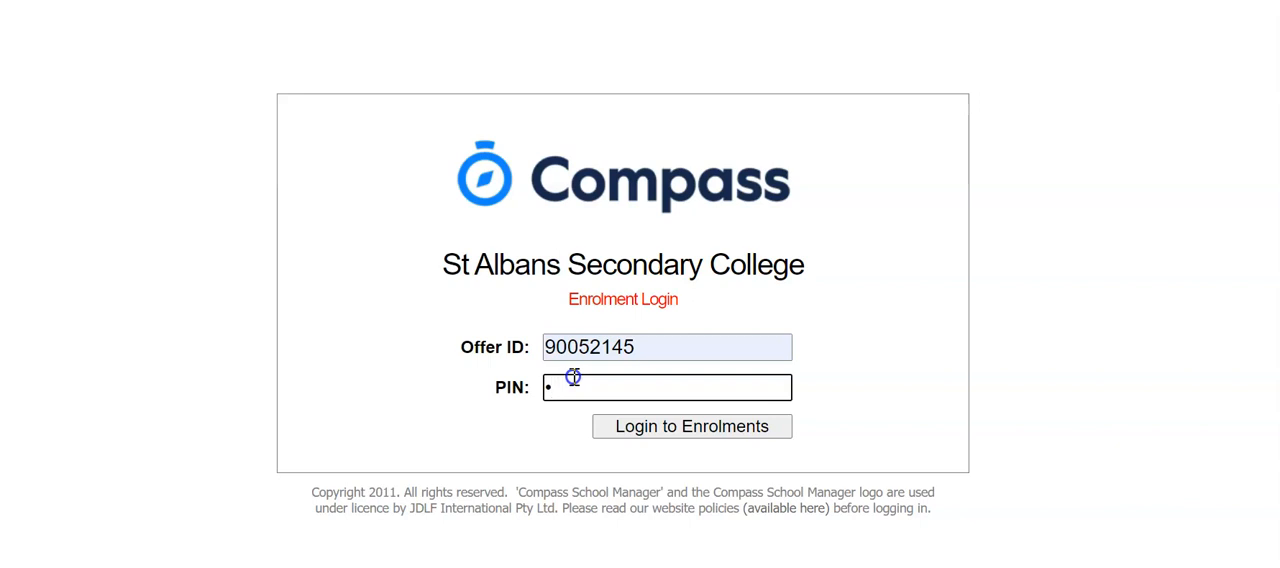
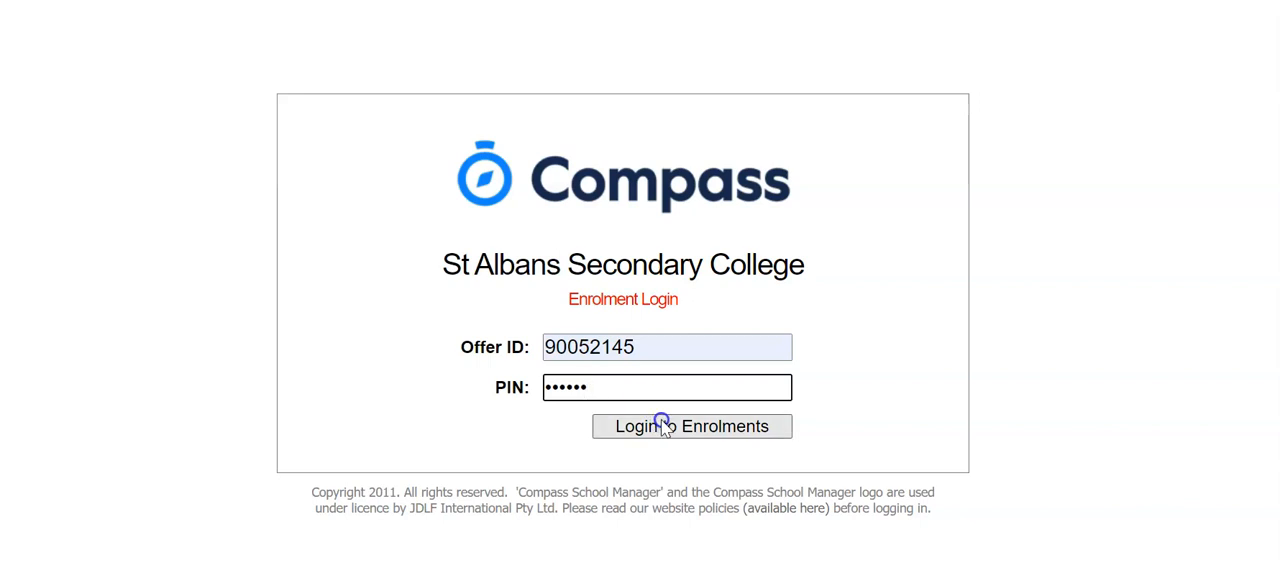
click(692, 426)
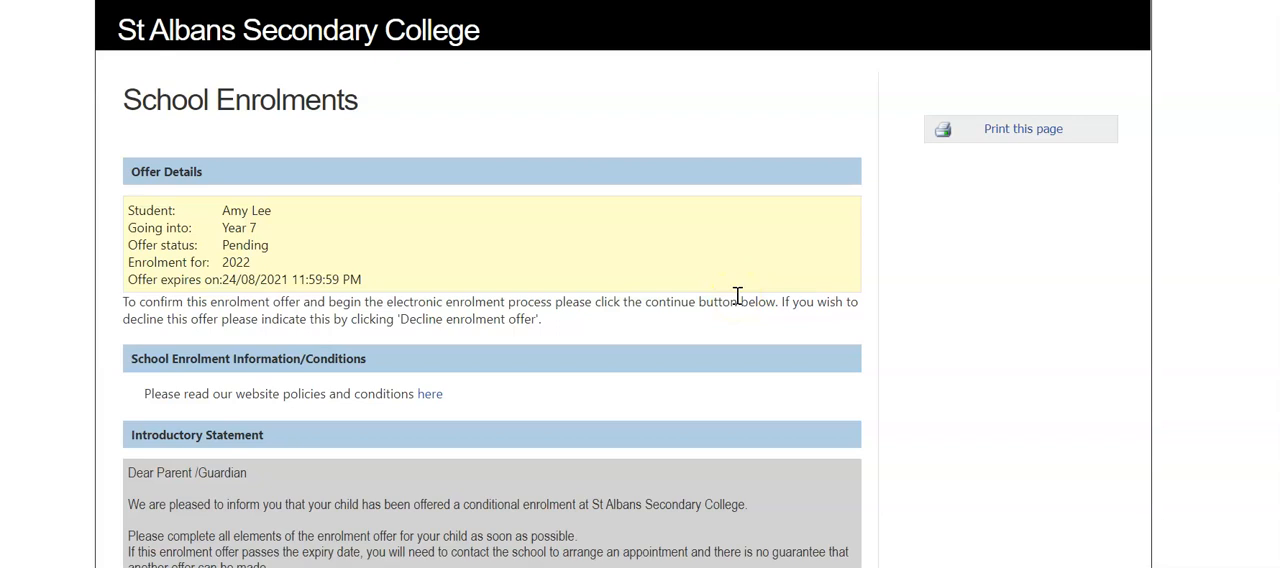
scroll(down, 3)
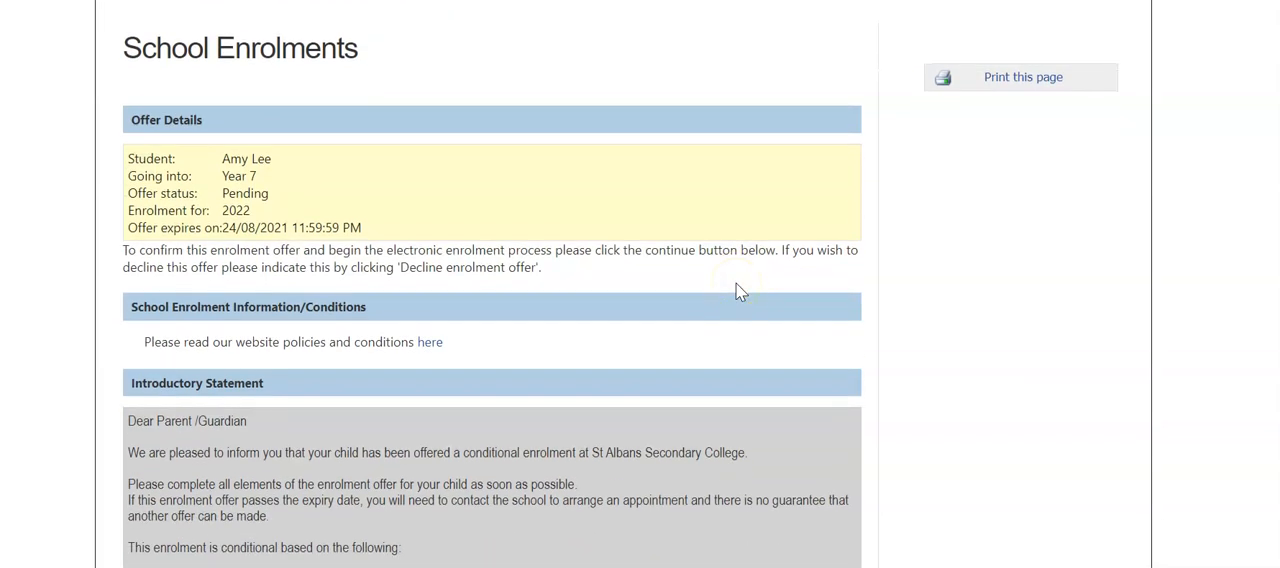
scroll(down, 3)
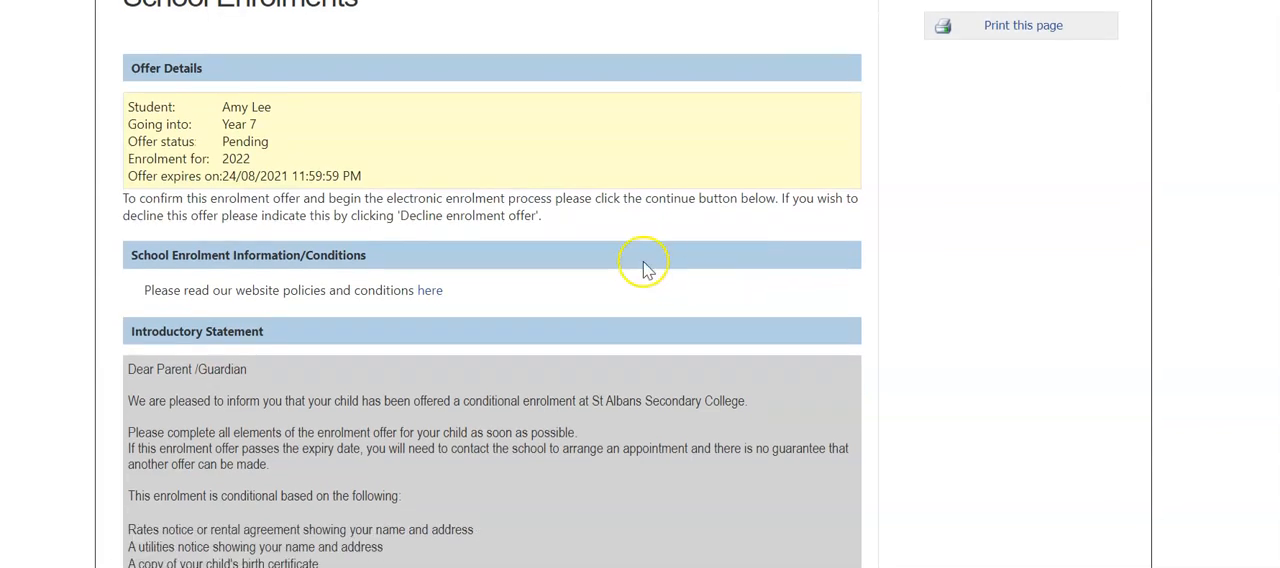
mouse_move(255, 140)
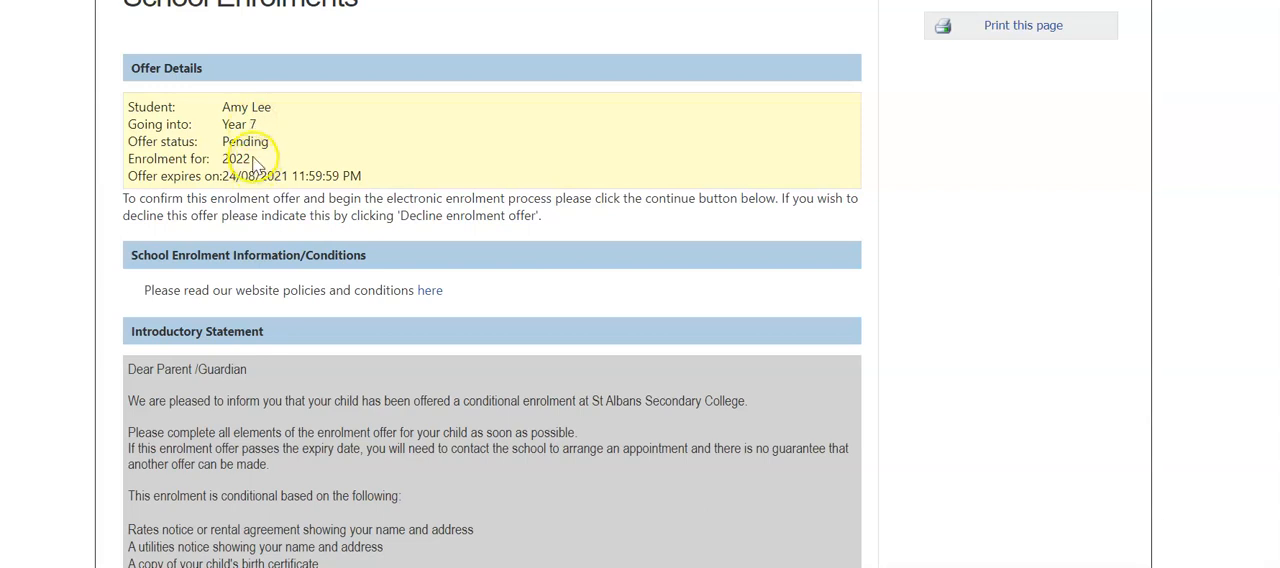
mouse_move(322, 190)
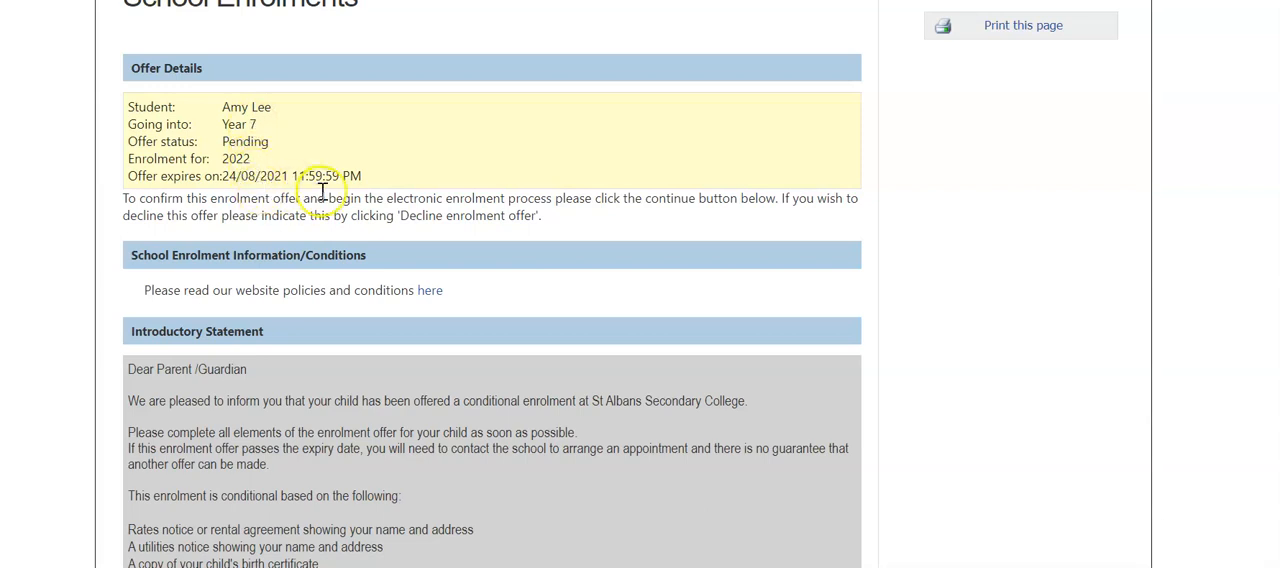
scroll(down, 3)
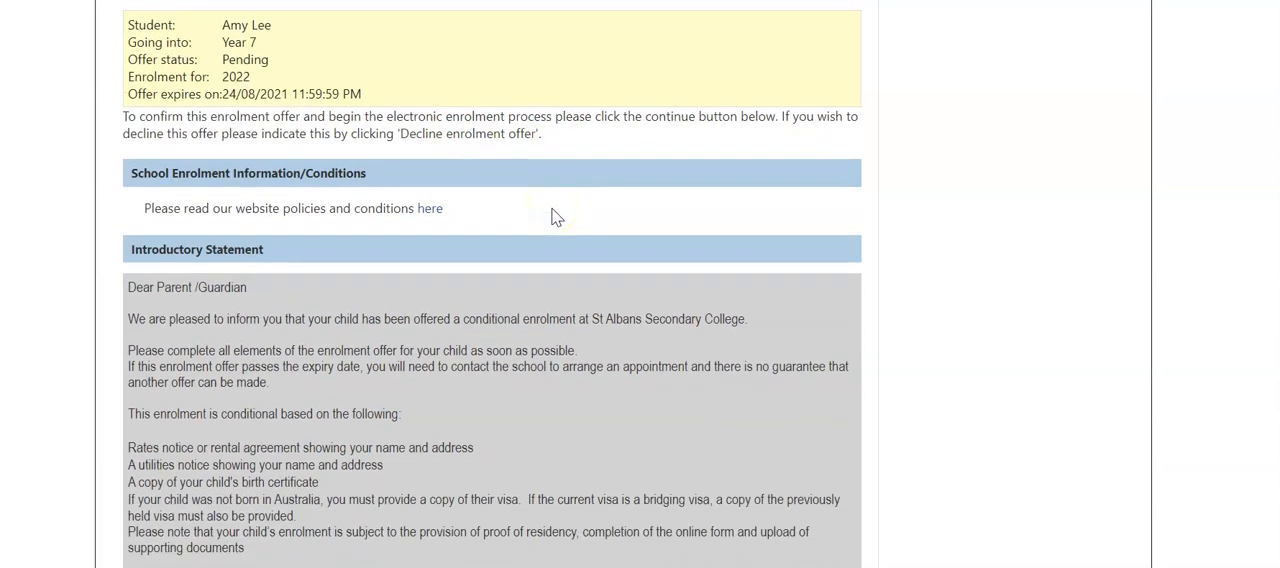
scroll(down, 3)
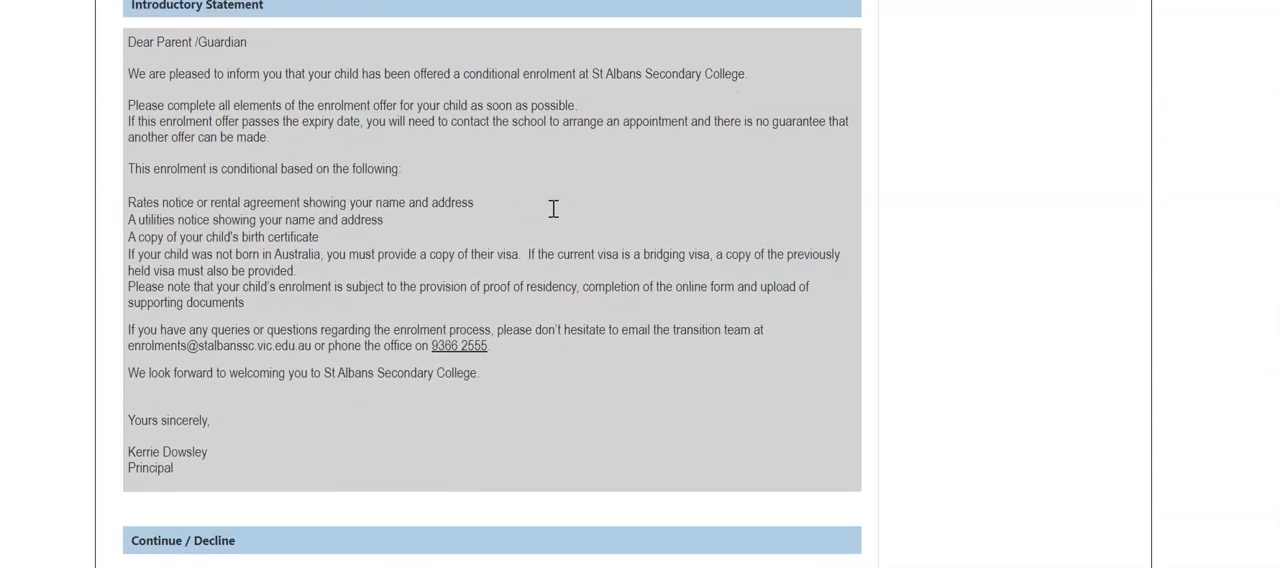
scroll(down, 3)
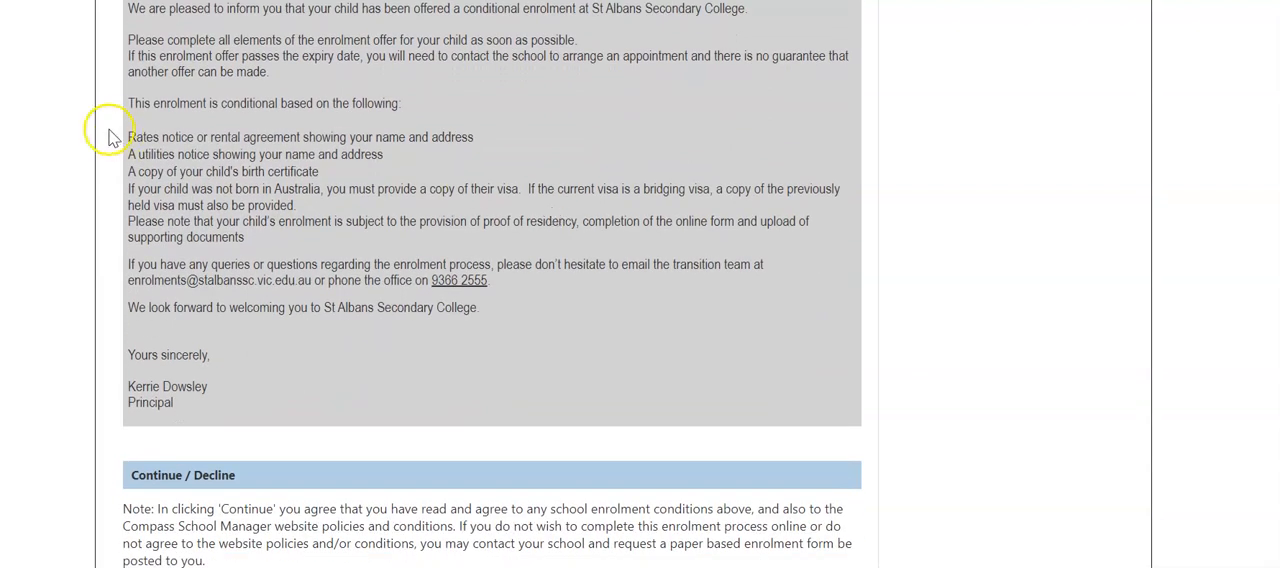
mouse_move(128, 247)
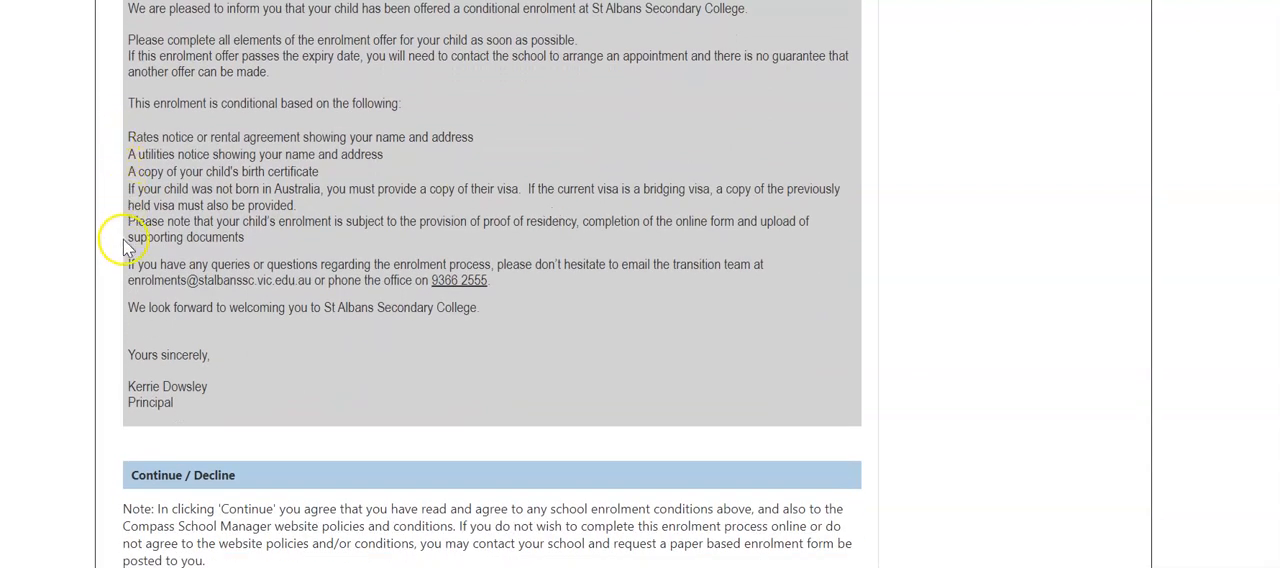
mouse_move(128, 268)
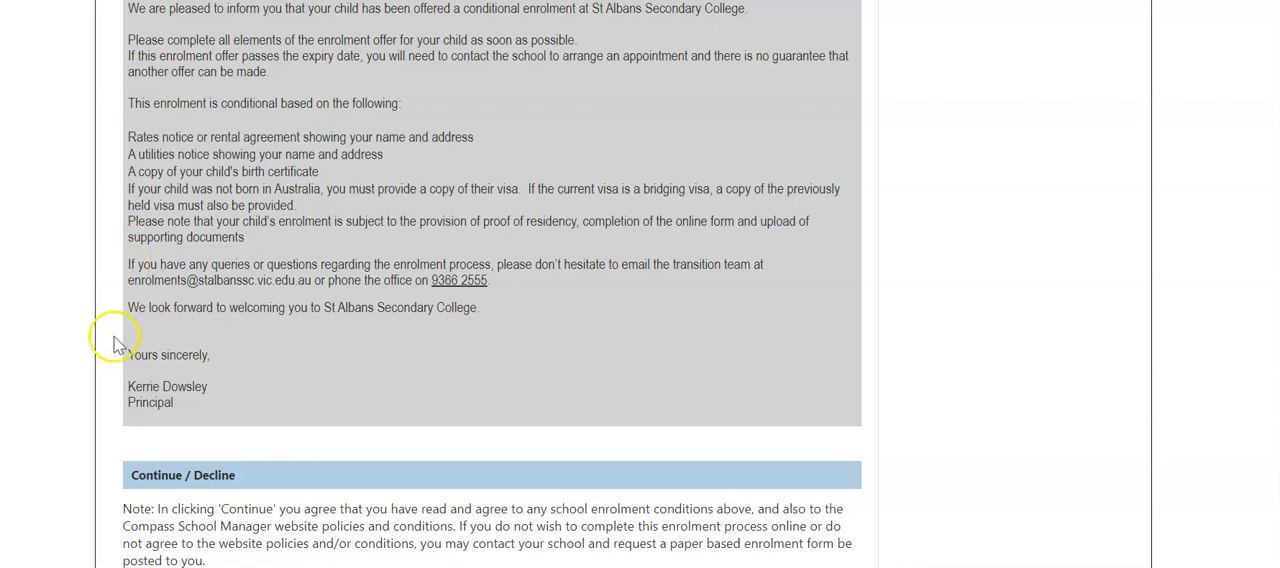
scroll(down, 3)
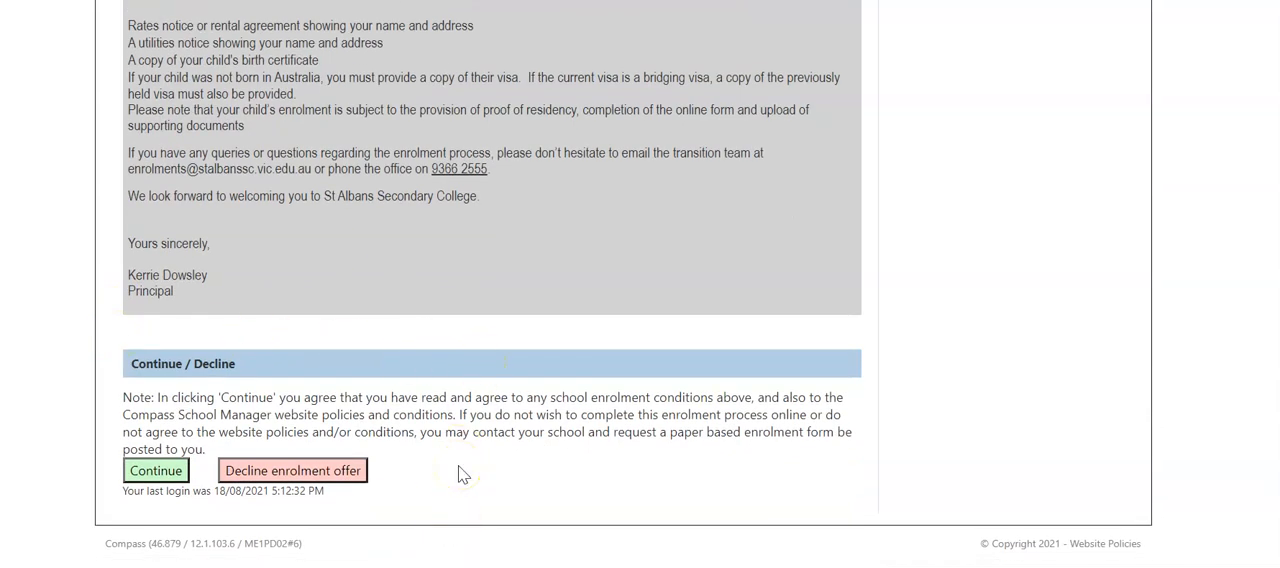
mouse_move(410, 468)
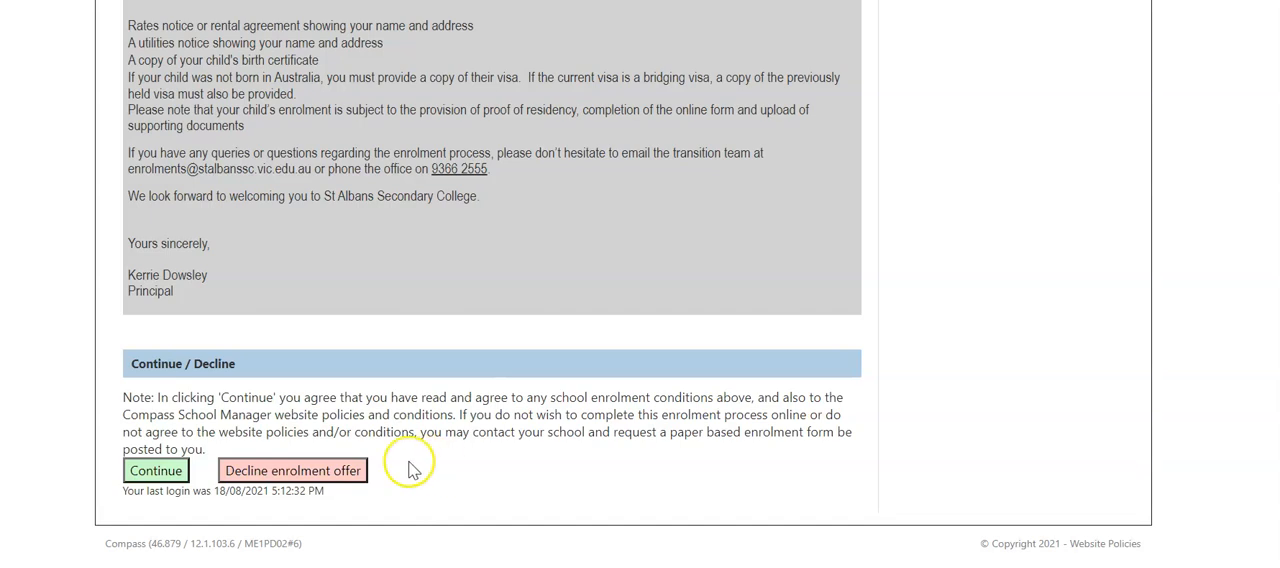
mouse_move(315, 487)
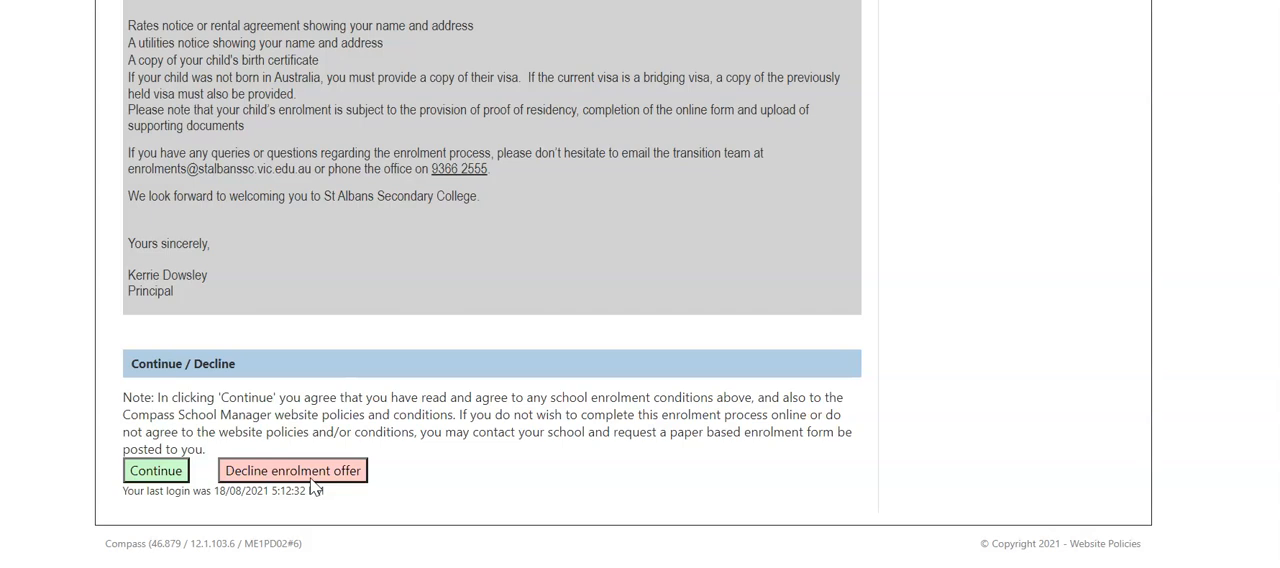
mouse_move(247, 528)
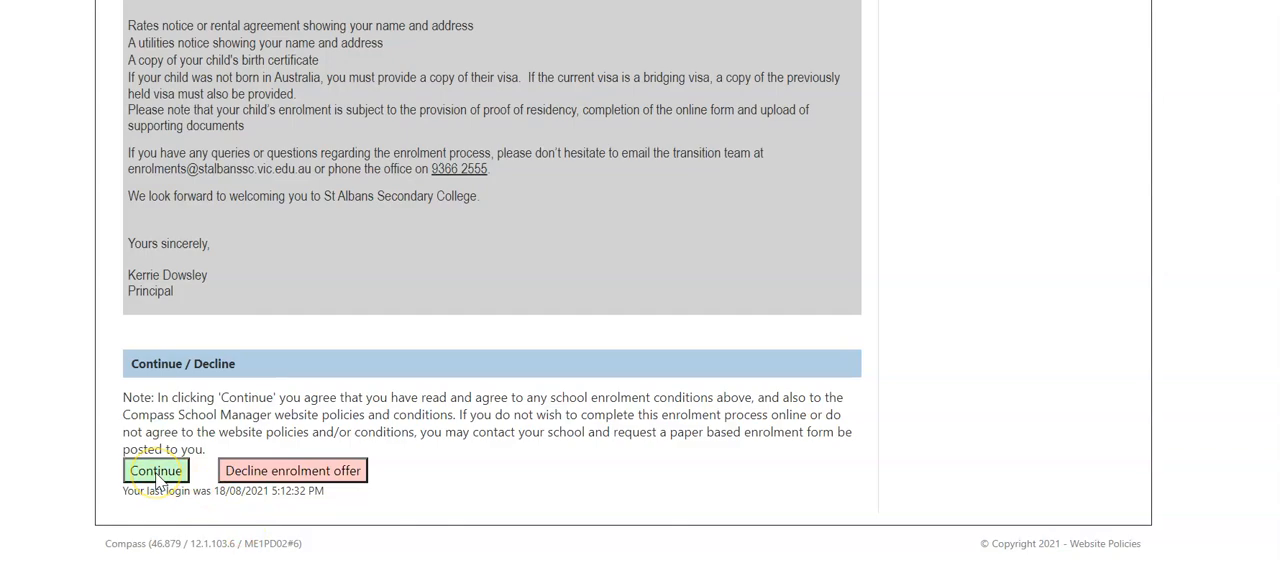
Accept the Year 7 offer with Continue to start the Electronic Student Enrolment
click(155, 470)
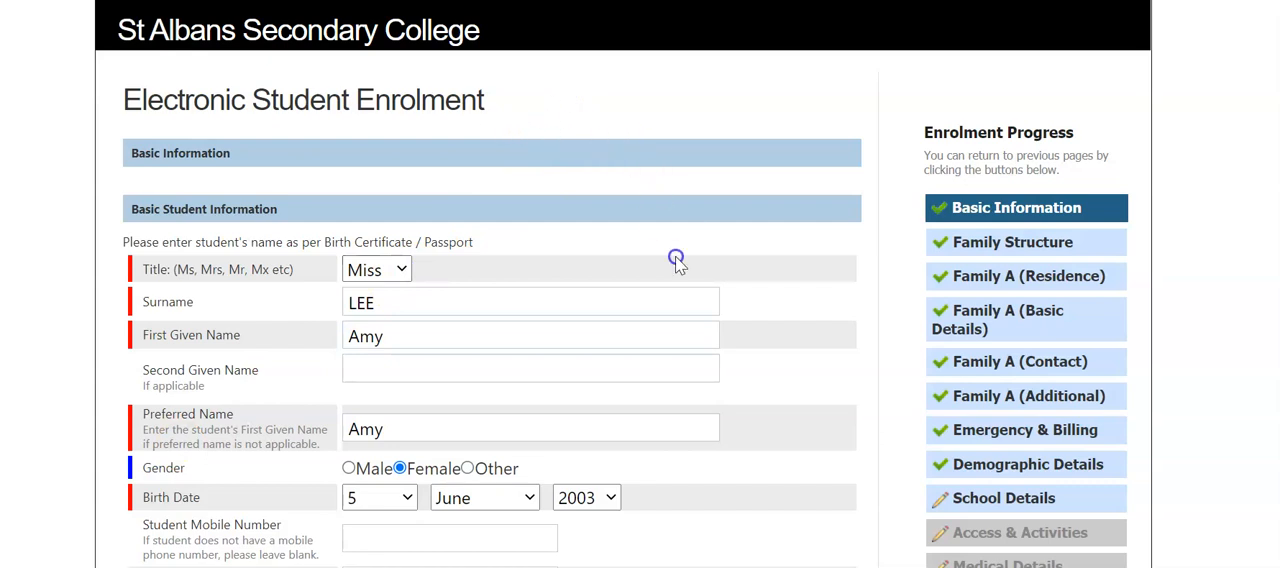
scroll(down, 3)
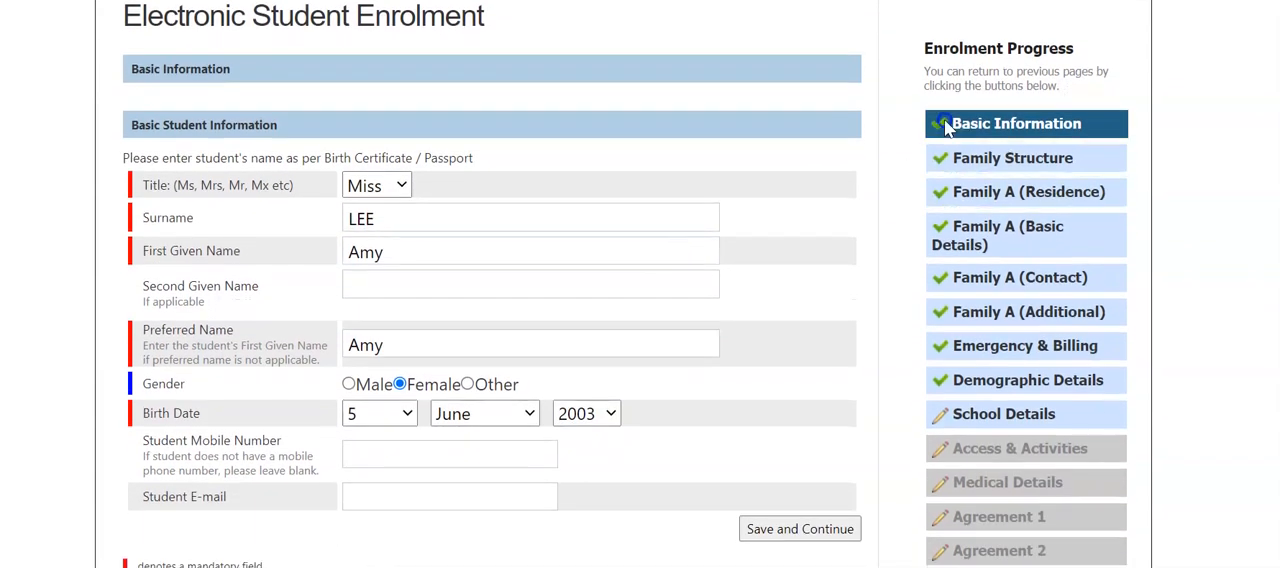
click(1012, 158)
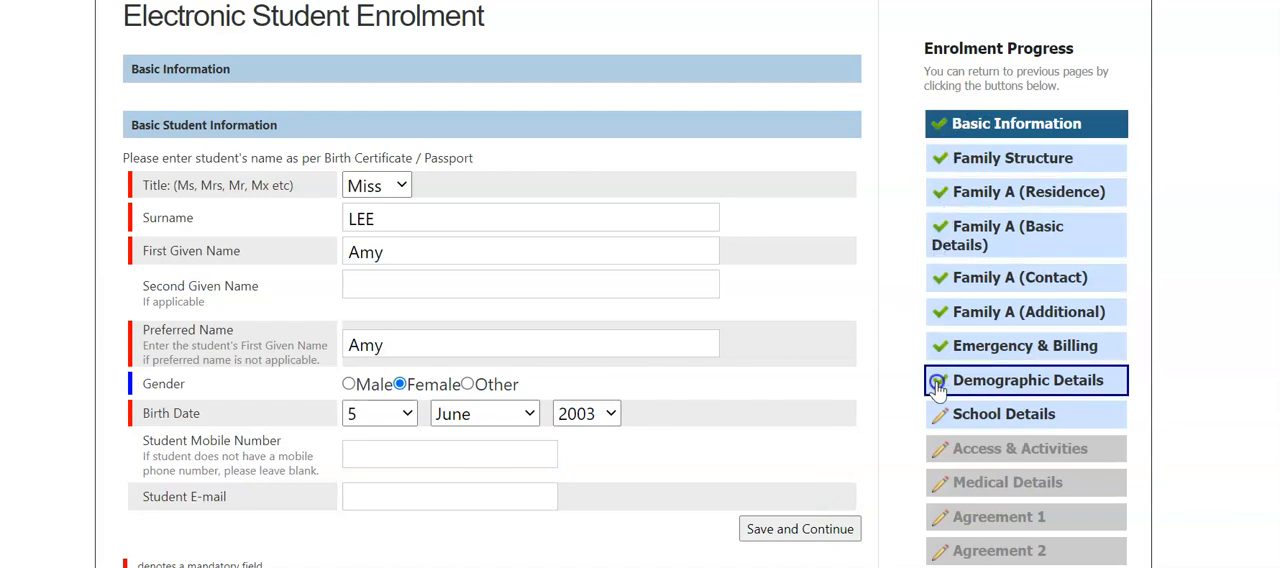
scroll(down, 3)
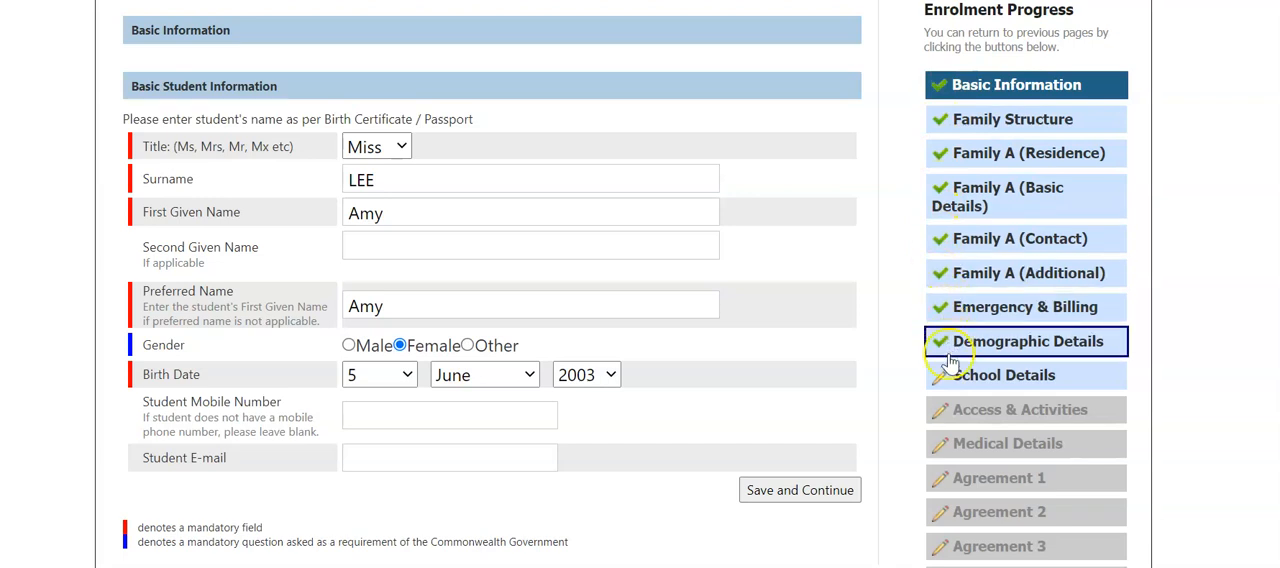
mouse_move(910, 378)
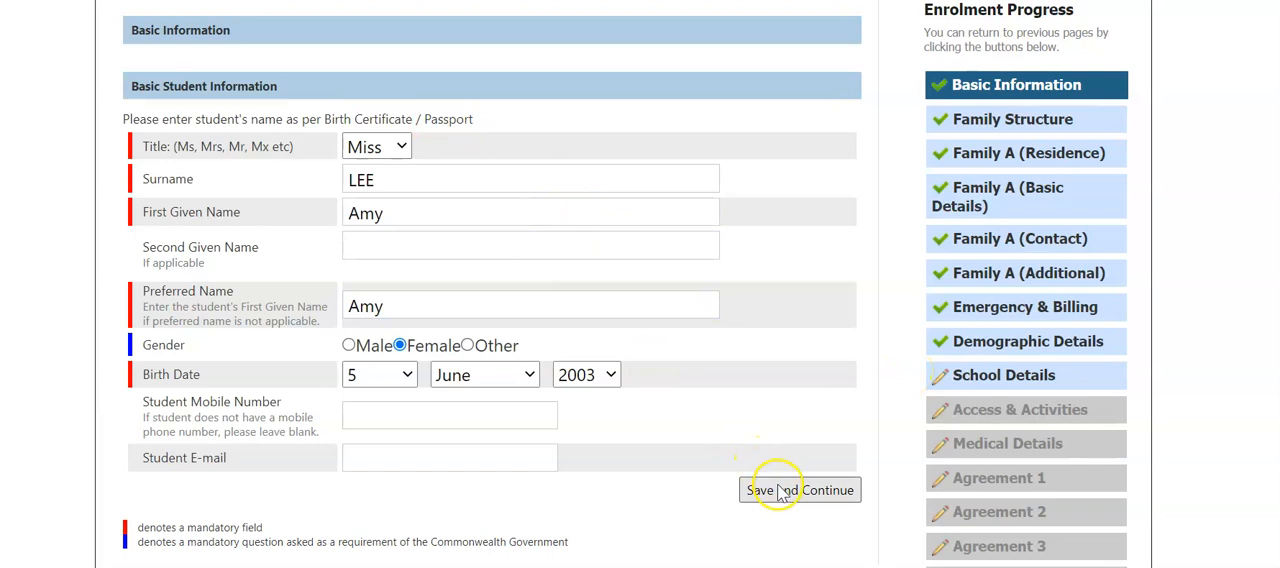
mouse_move(530, 150)
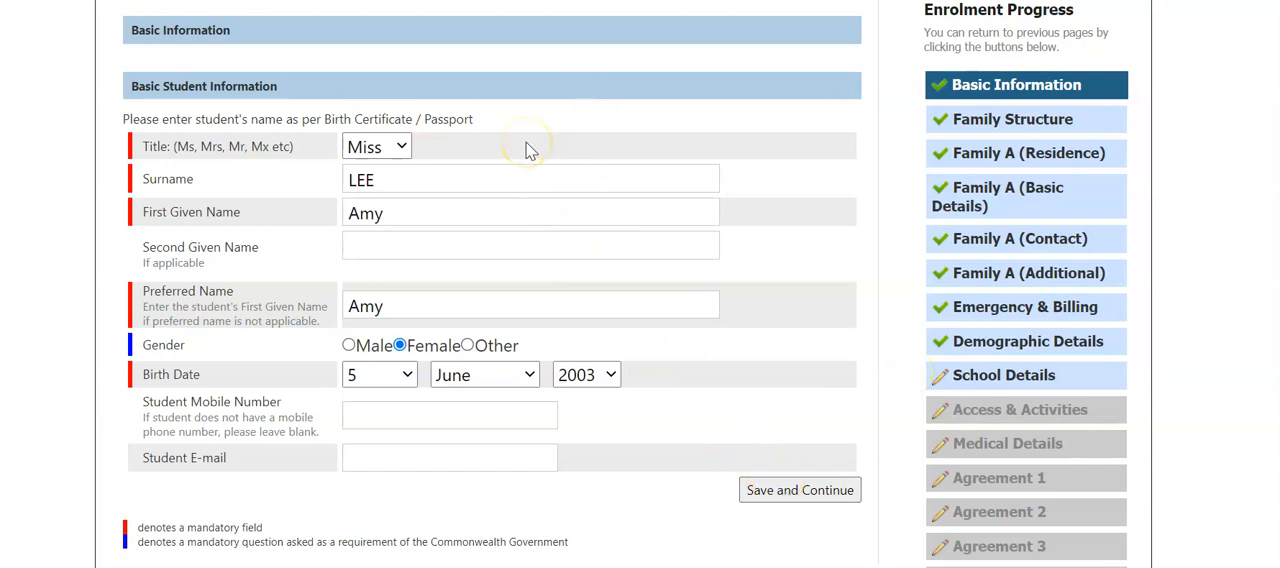
mouse_move(530, 150)
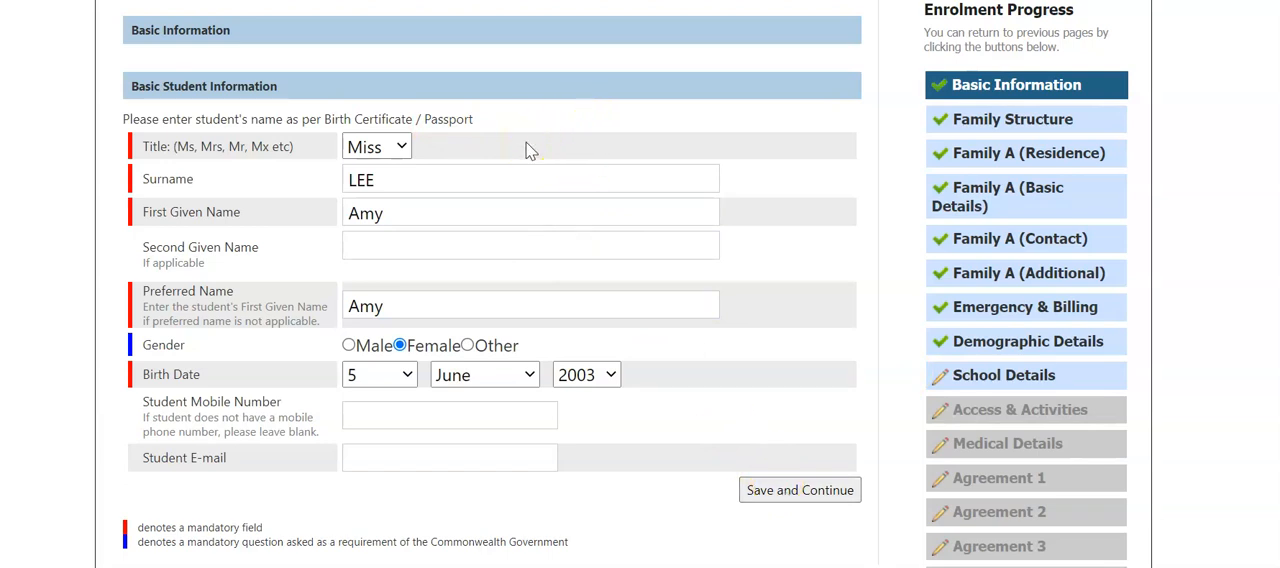